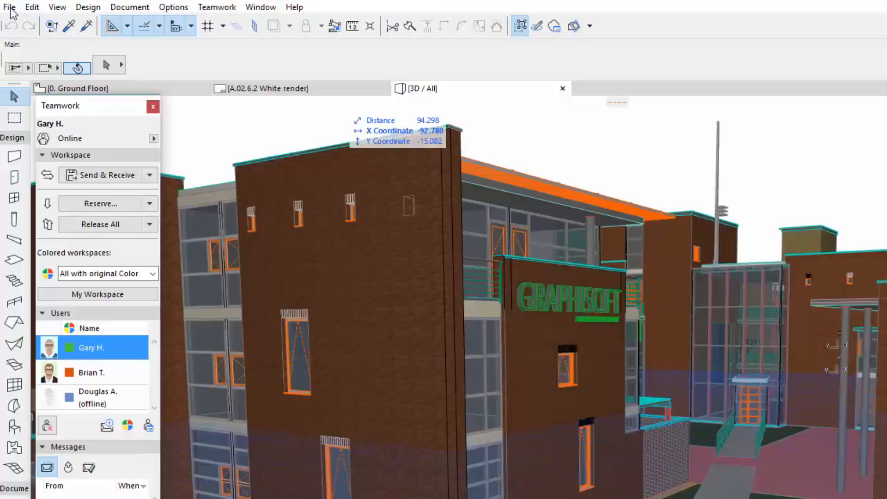
# Open ARCHICAD's File menu to reach the Publish BIMx Hyper-model command.
pyautogui.click(10, 7)
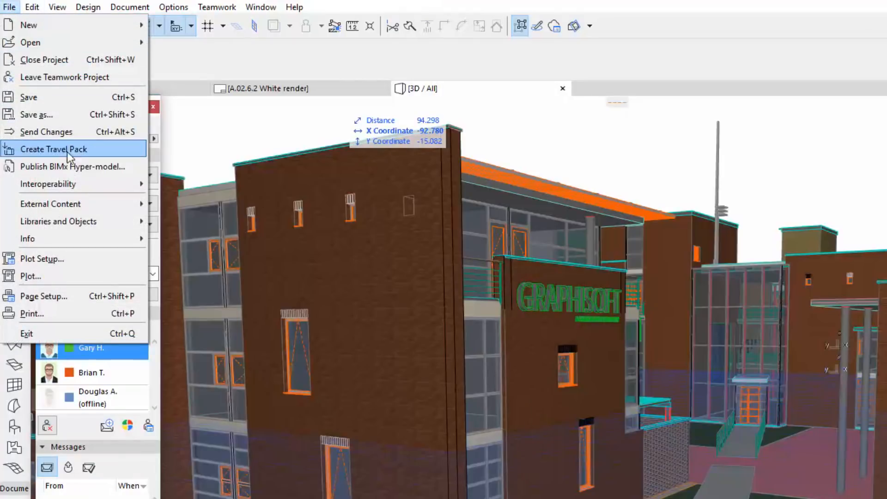
pyautogui.moveTo(73, 166)
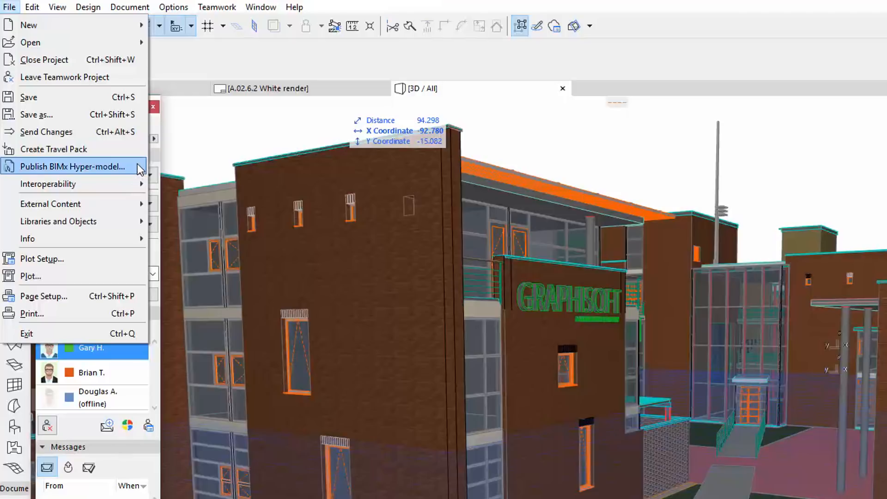
# Start Publish BIMx Hyper-model and create a new publisher set named GRAPHISOFT-HQ.
pyautogui.click(73, 166)
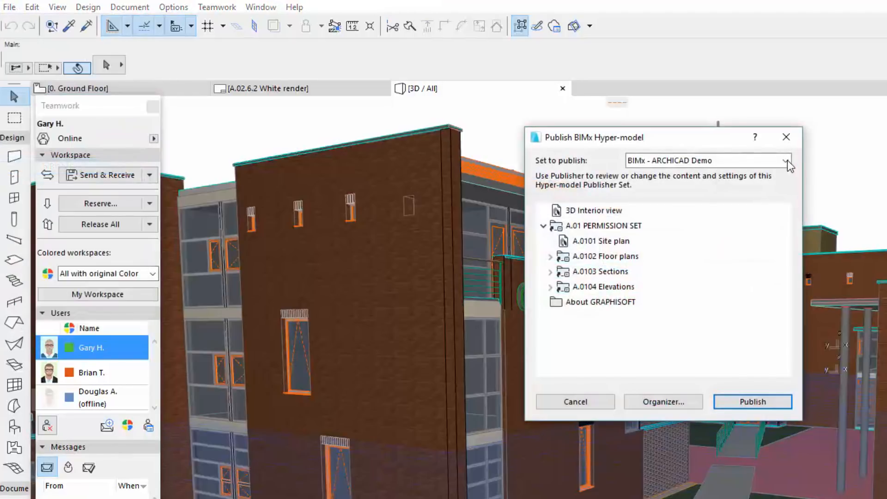
pyautogui.click(786, 161)
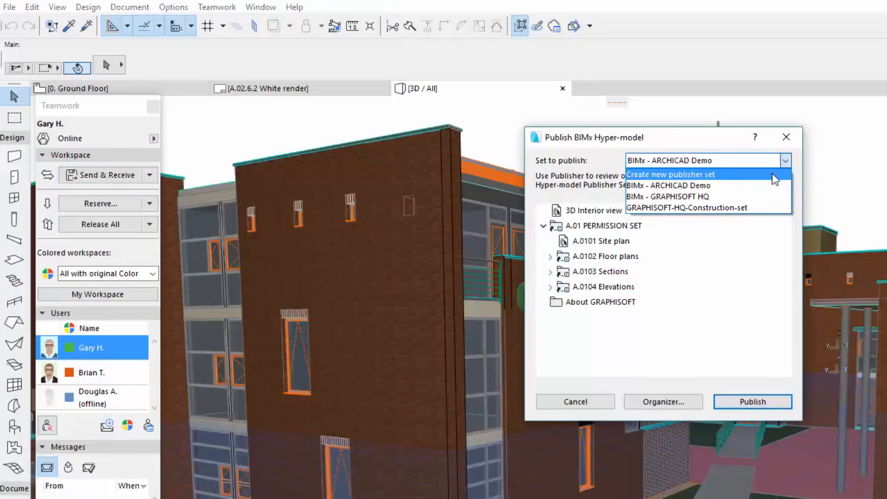
pyautogui.click(671, 174)
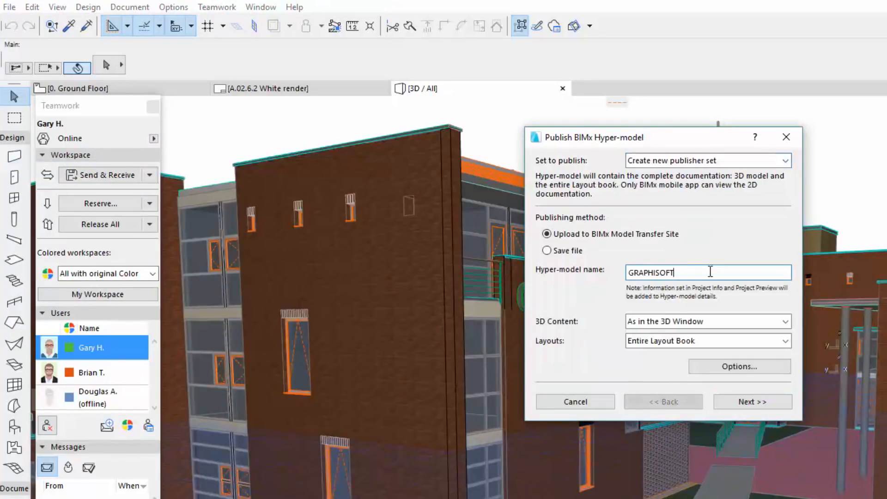
pyautogui.write('-HQ')
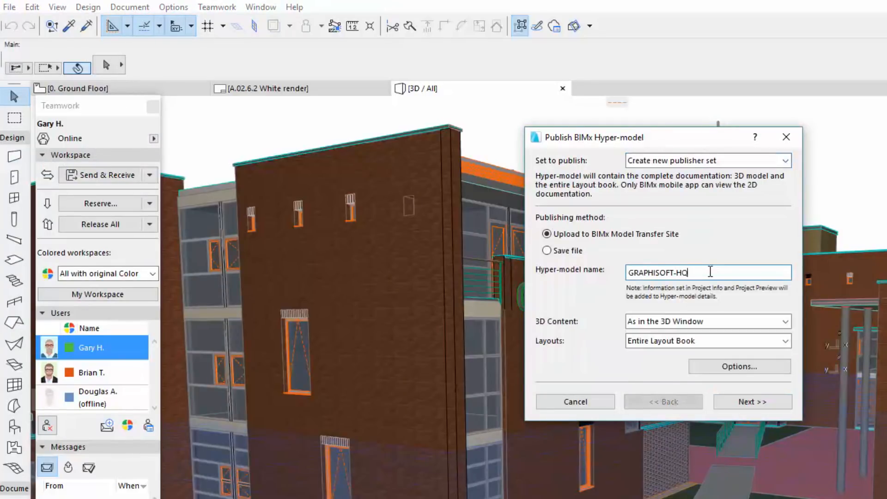
# Include the 3D window content and entire layout book, then publish to the company space.
pyautogui.click(785, 321)
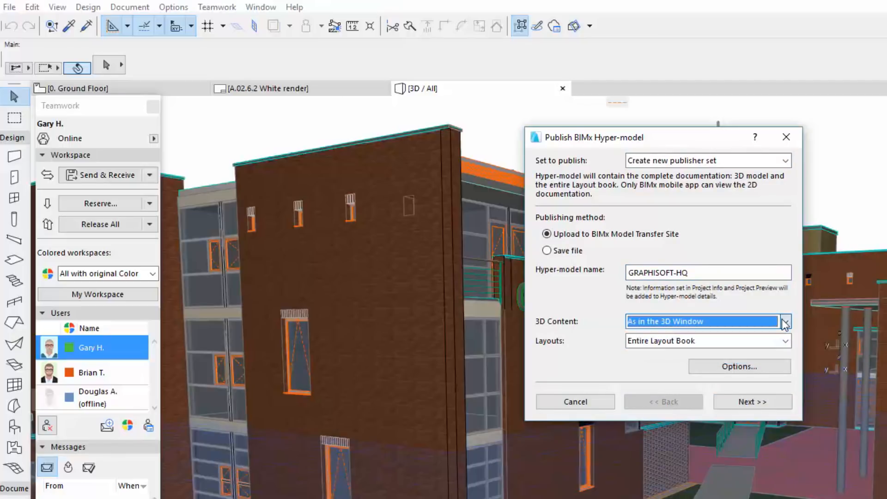
pyautogui.click(785, 341)
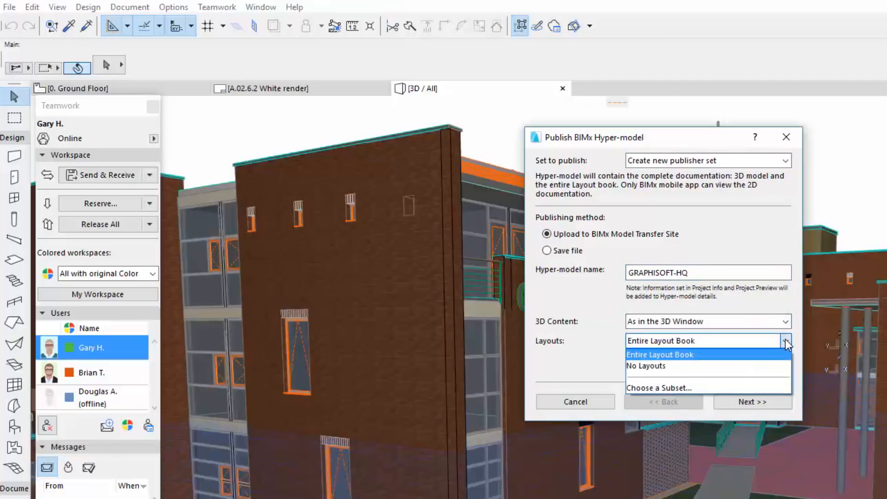
pyautogui.click(661, 355)
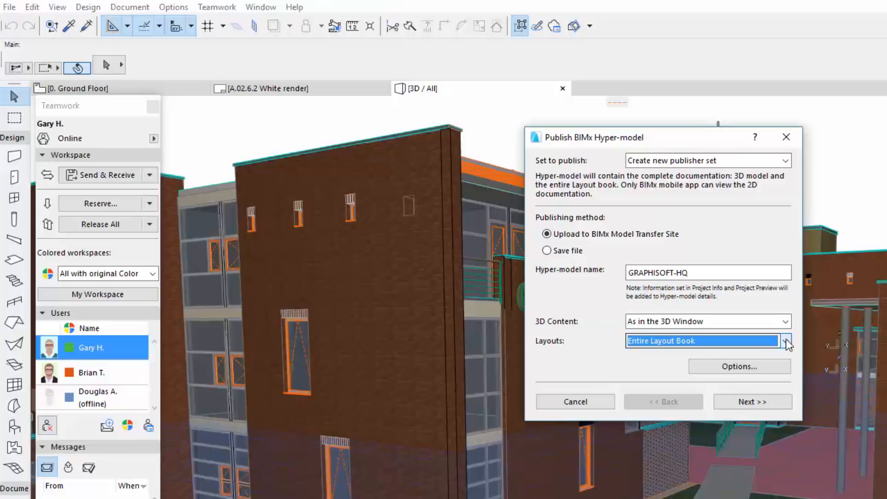
pyautogui.click(752, 401)
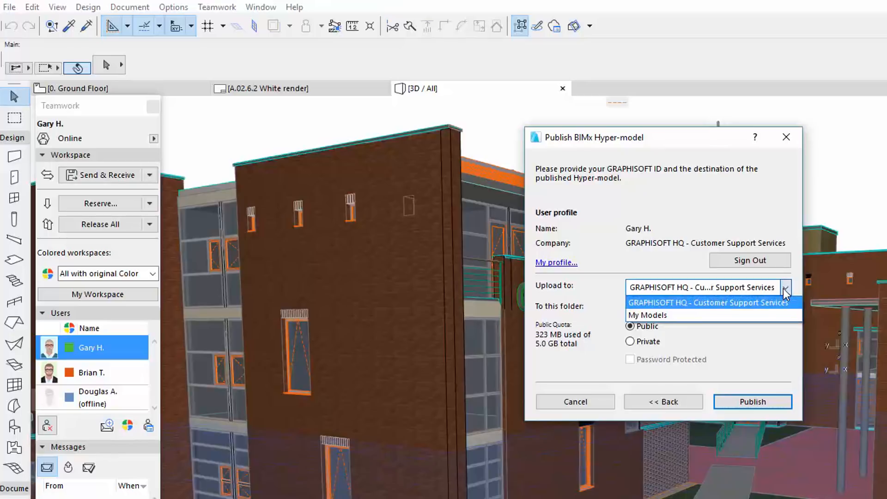
pyautogui.click(753, 401)
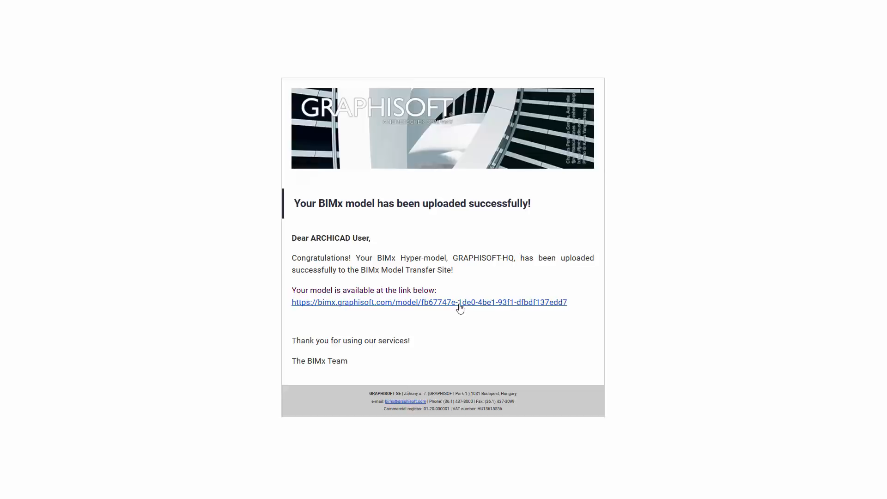
# Follow the confirmation e-mail link and open the company Home folder in BIMx Model Transfer.
pyautogui.click(428, 302)
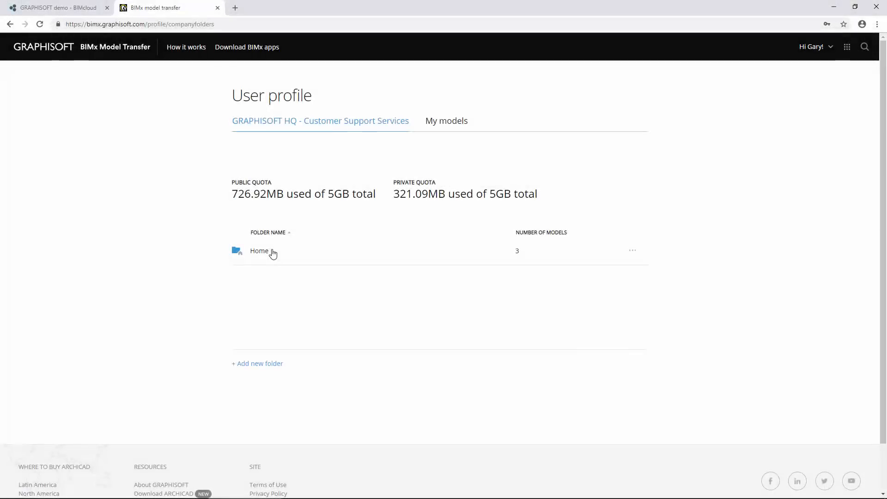
pyautogui.click(260, 250)
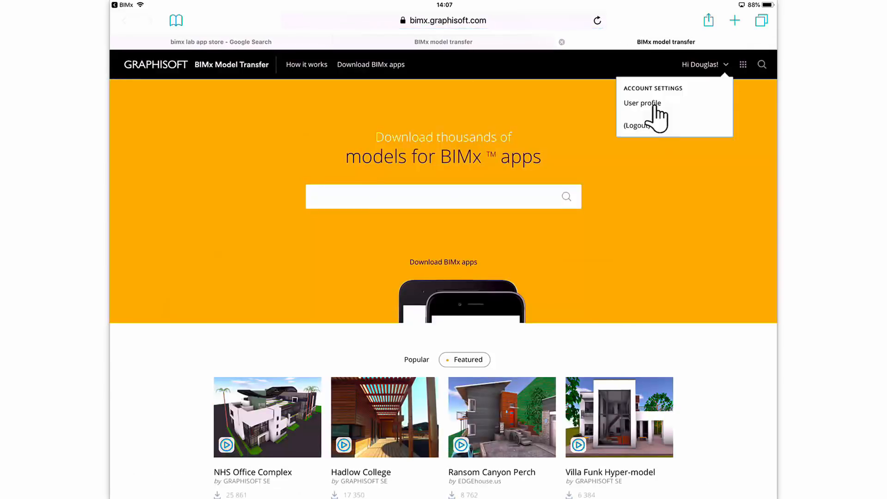
# From the user profile, download GRAPHISOFT-HQ on the iPad and open it in BIMx.
pyautogui.click(643, 103)
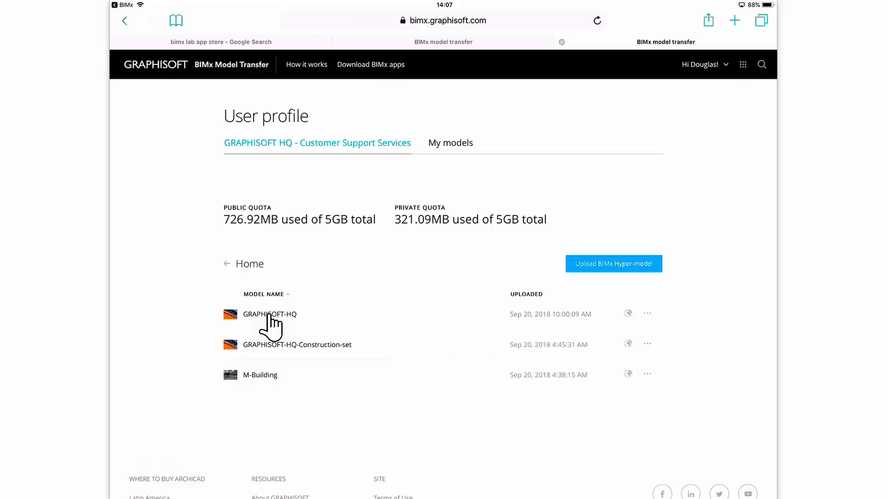
pyautogui.click(269, 314)
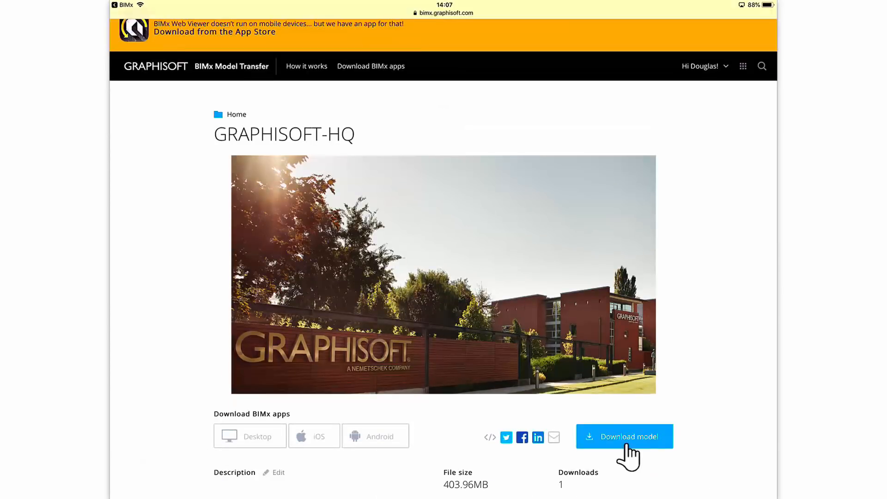
pyautogui.click(624, 436)
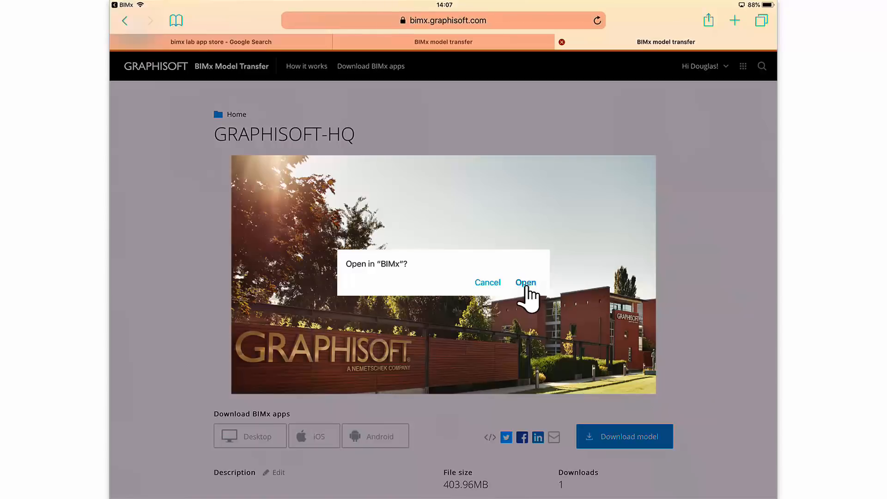
pyautogui.click(524, 282)
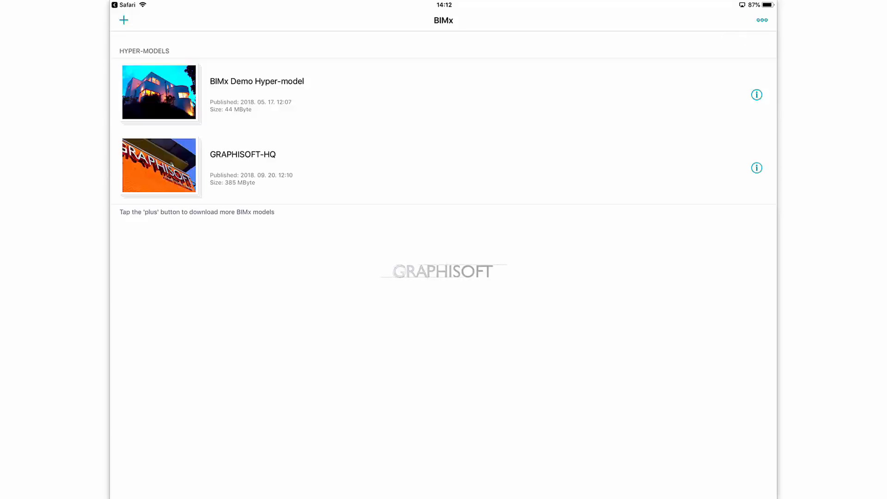
# Join GRAPHISOFT-HQ's BIMcloud Teamwork project from its info panel, then open the model.
pyautogui.click(756, 167)
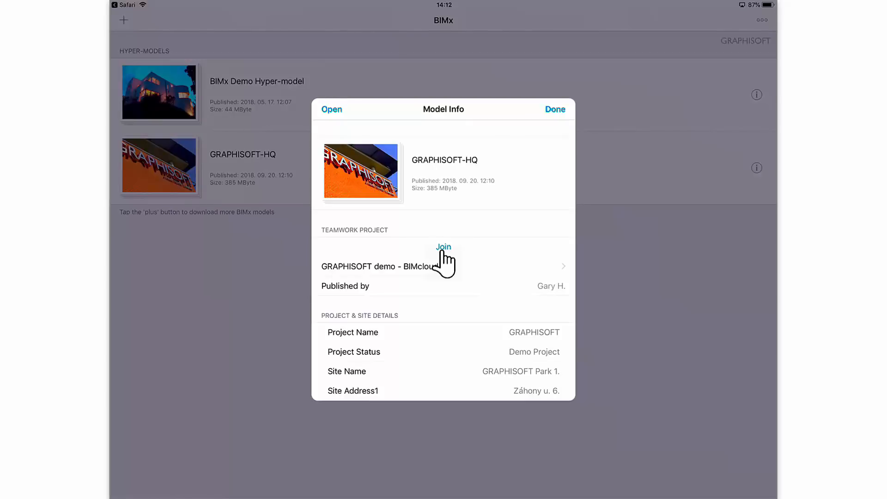
pyautogui.click(443, 247)
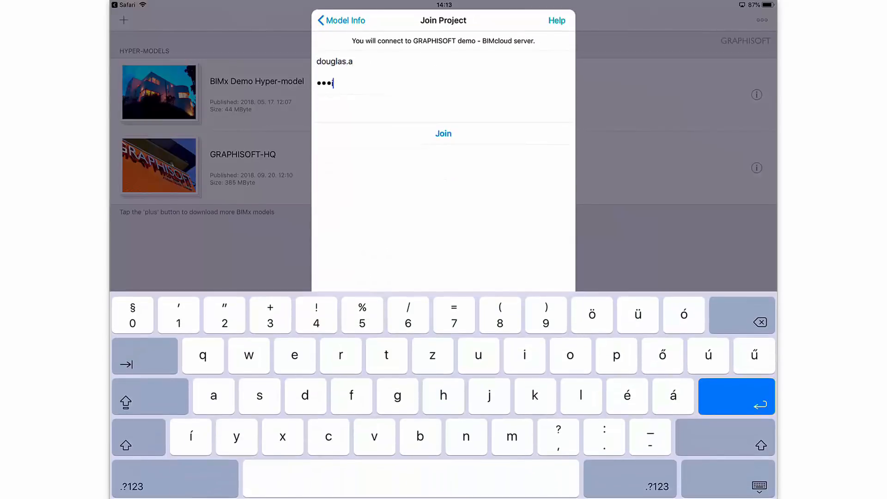
pyautogui.click(443, 133)
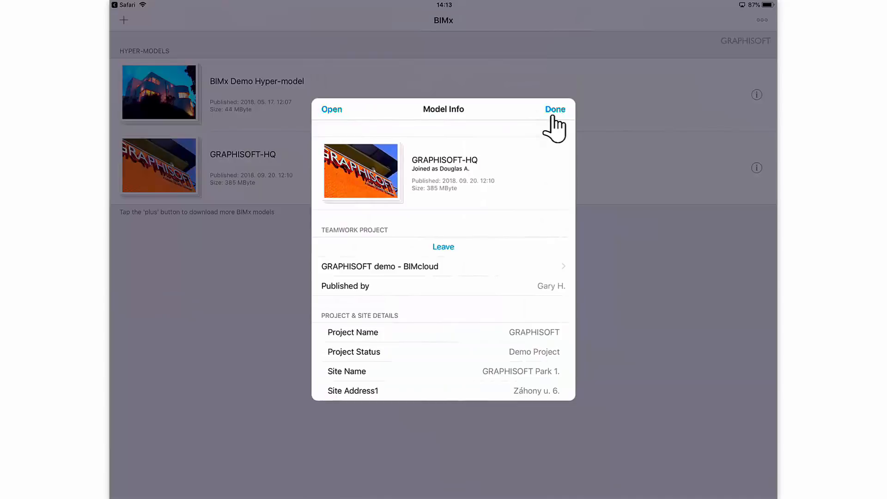
pyautogui.click(554, 108)
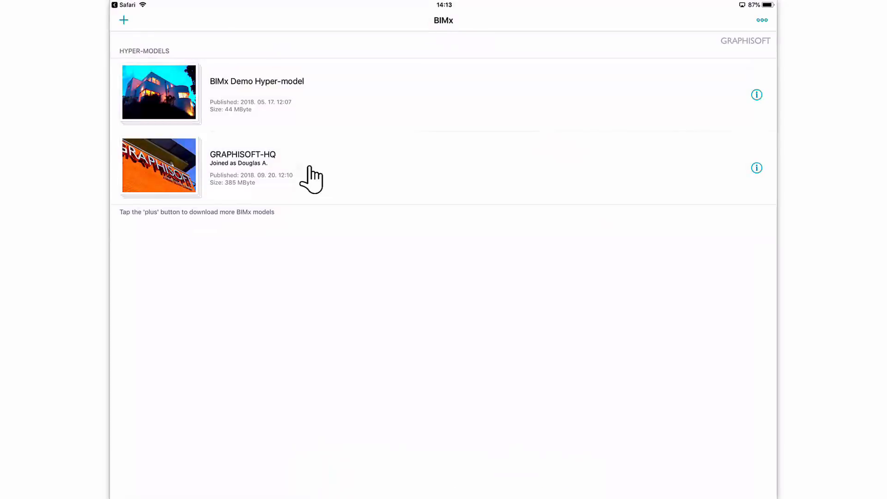
pyautogui.click(242, 164)
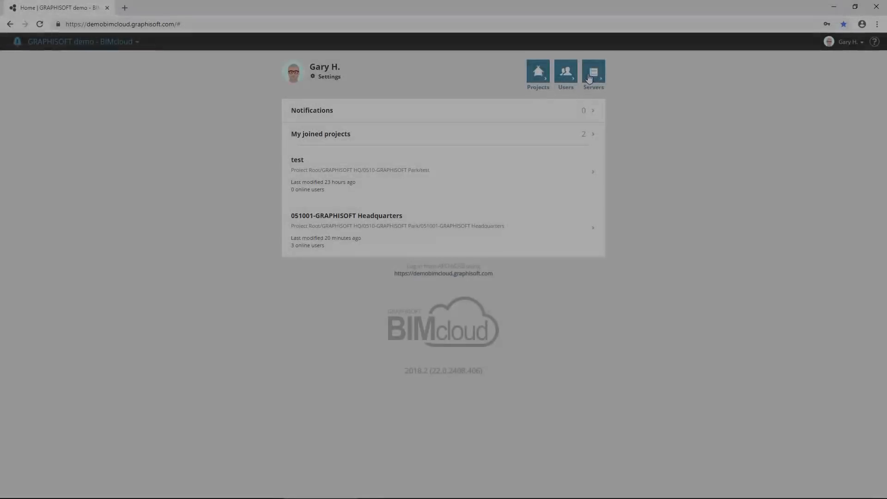
# Select the BIMcloud Manager server and view its Licenses tab showing three licenses in use.
pyautogui.click(593, 74)
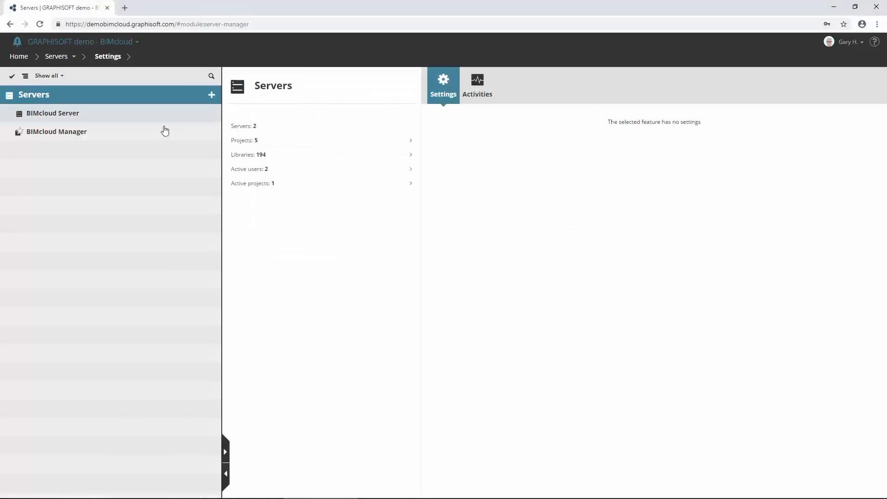
pyautogui.click(57, 132)
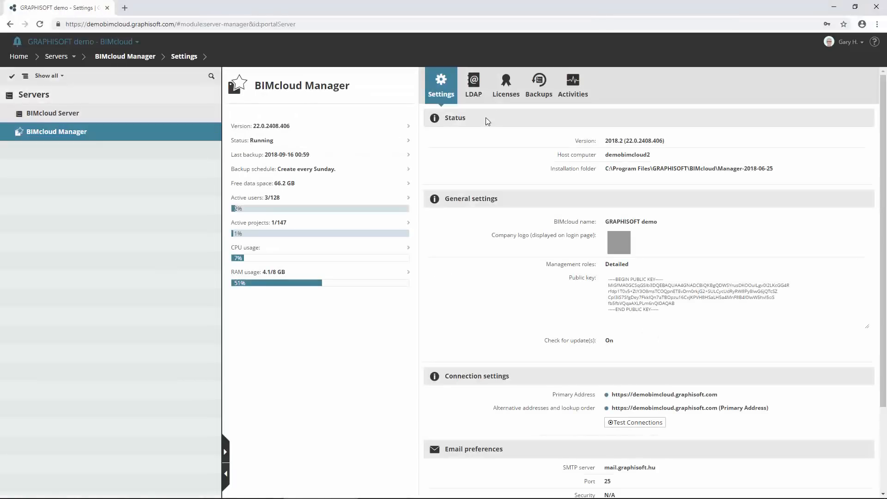
pyautogui.click(505, 85)
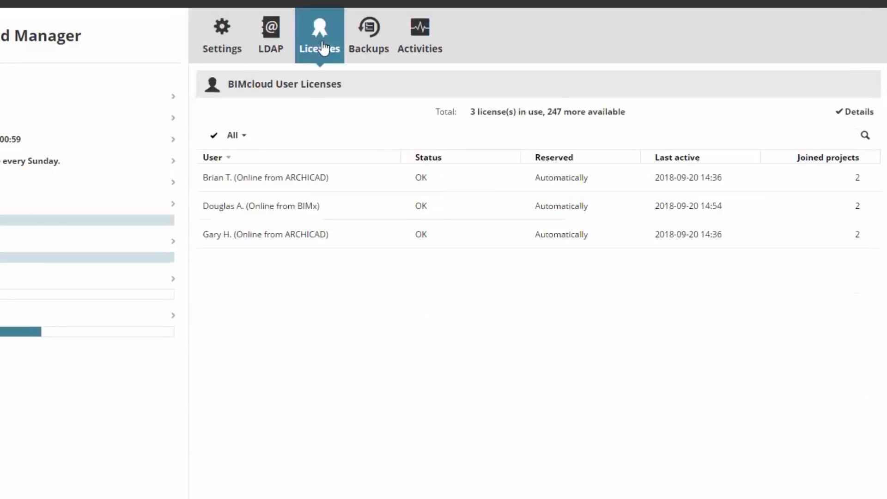
pyautogui.moveTo(475, 124)
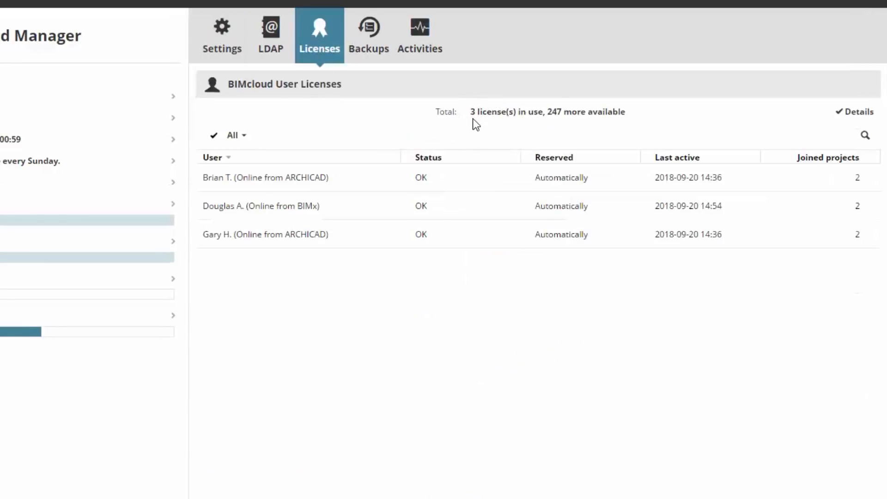
pyautogui.moveTo(355, 180)
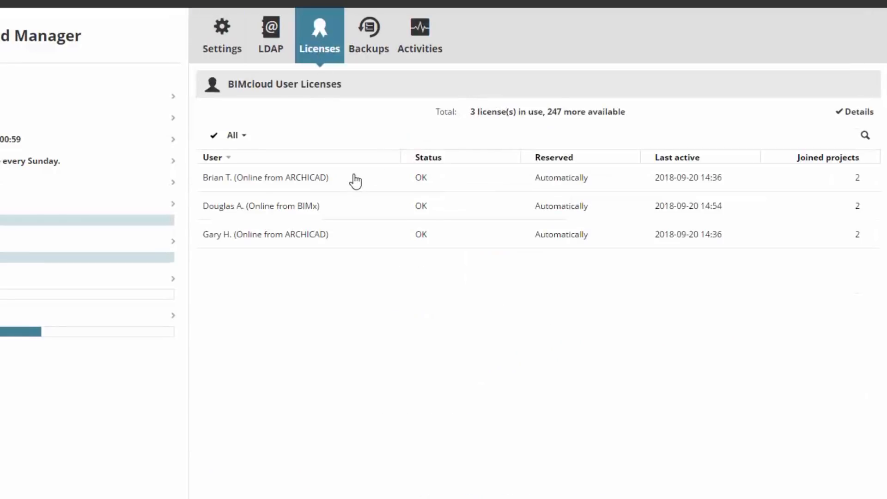
pyautogui.moveTo(445, 182)
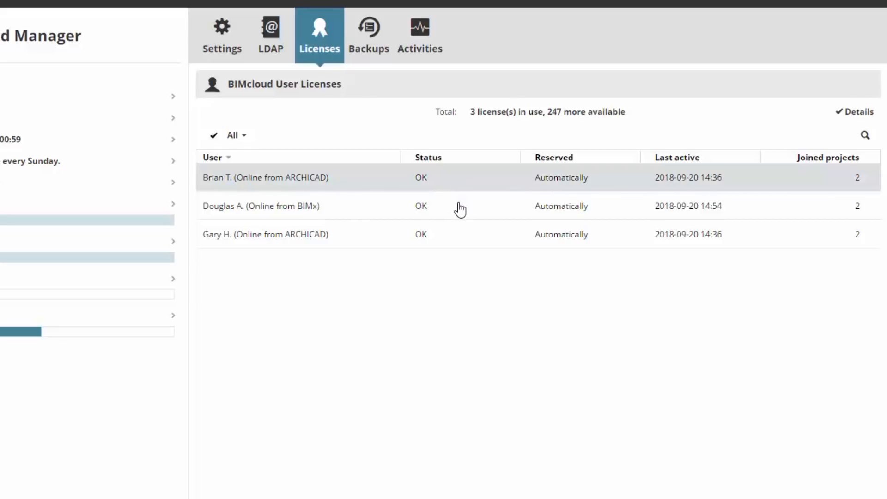
pyautogui.moveTo(261, 220)
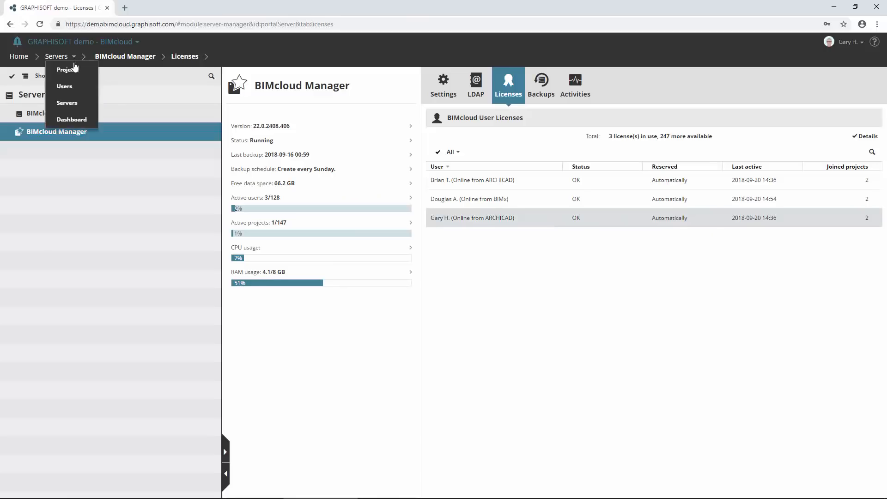
pyautogui.click(65, 69)
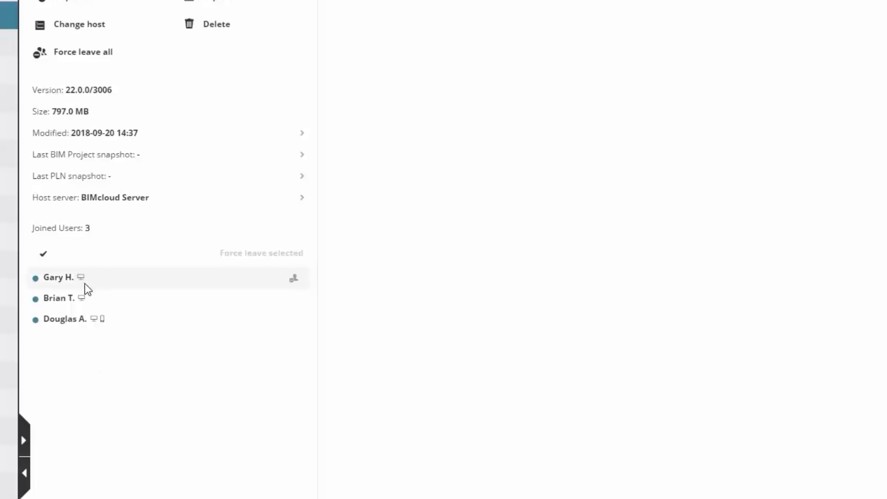
pyautogui.moveTo(97, 318)
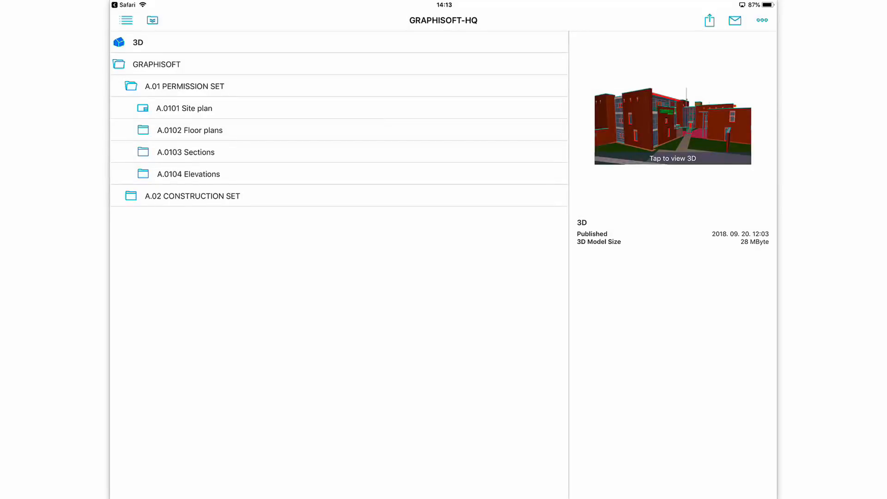
# Open the A.02.2.2 Ground floor layout from A.02.2 Floor plans and show the Messages panel.
pyautogui.click(193, 196)
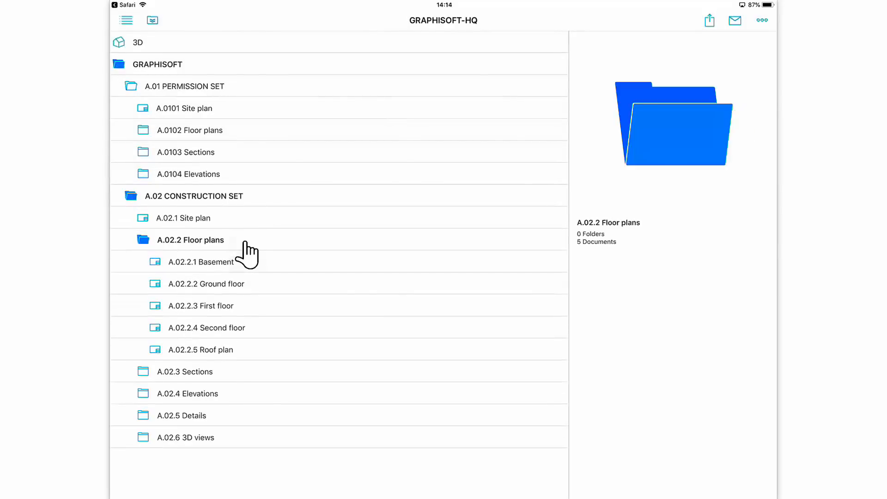
pyautogui.click(208, 283)
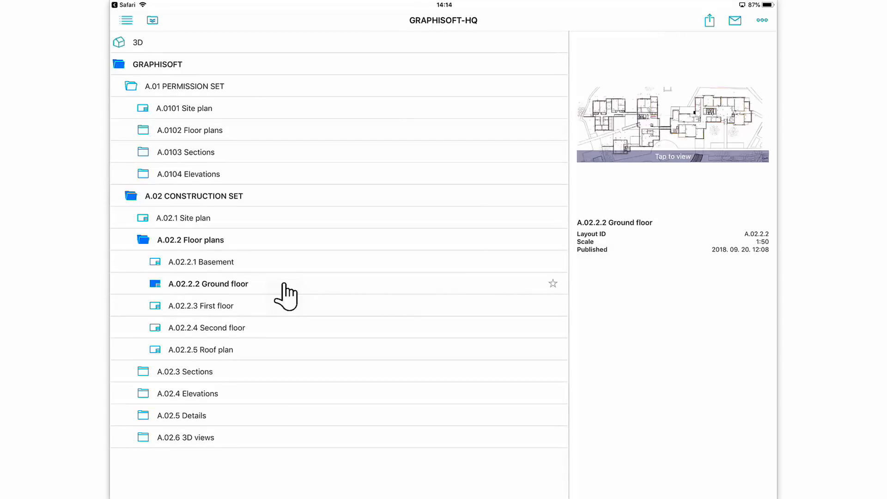
pyautogui.moveTo(645, 164)
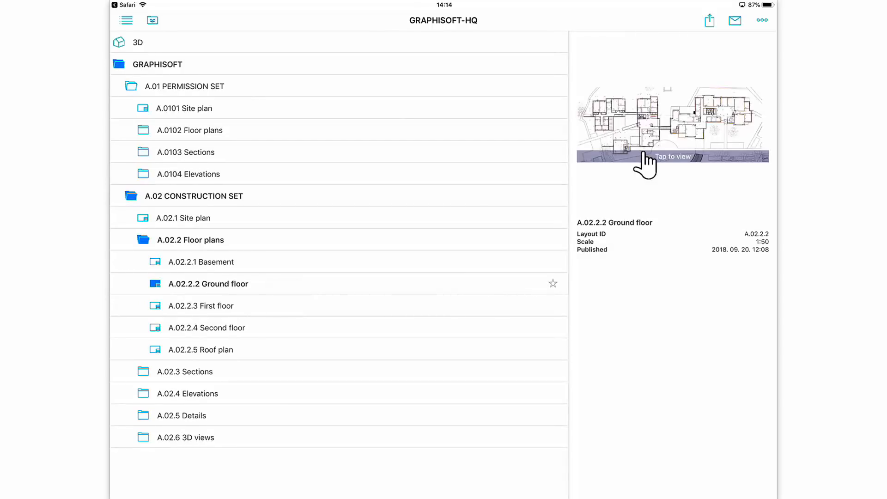
pyautogui.click(672, 124)
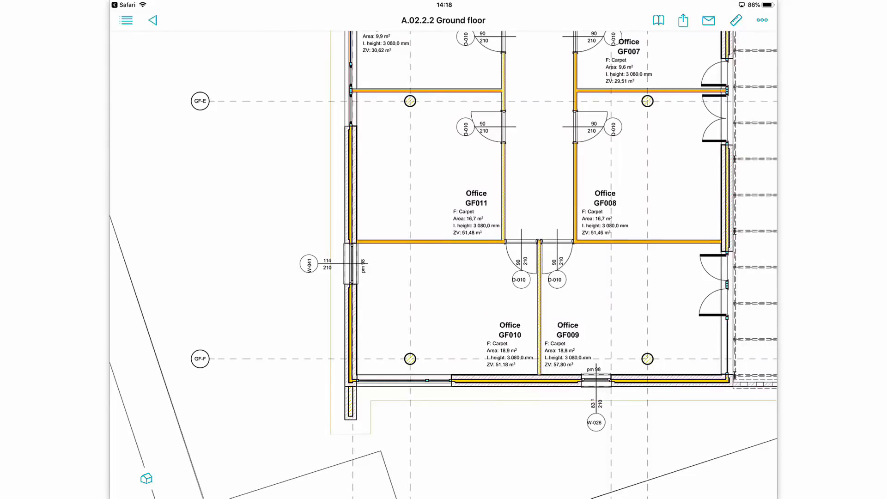
pyautogui.click(708, 20)
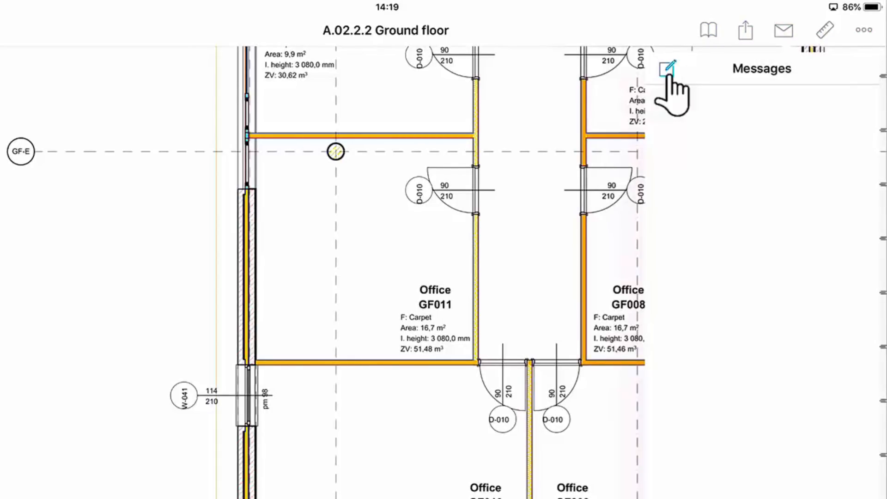
pyautogui.click(667, 68)
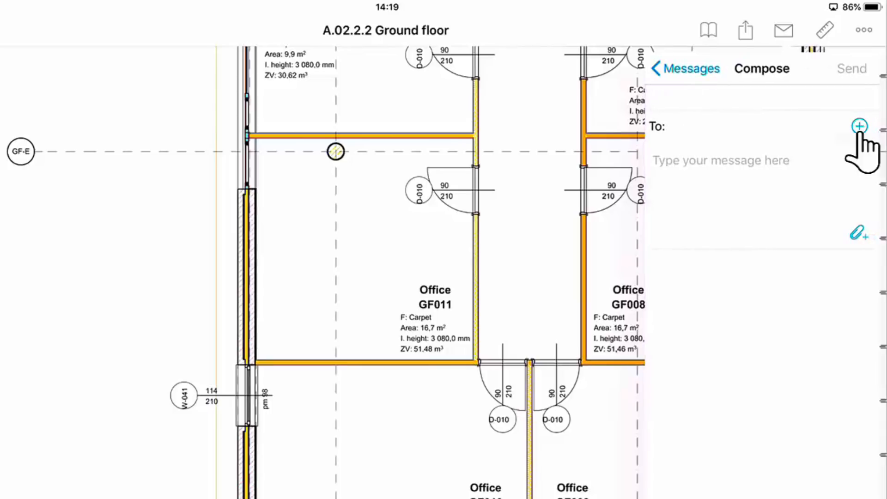
pyautogui.click(860, 126)
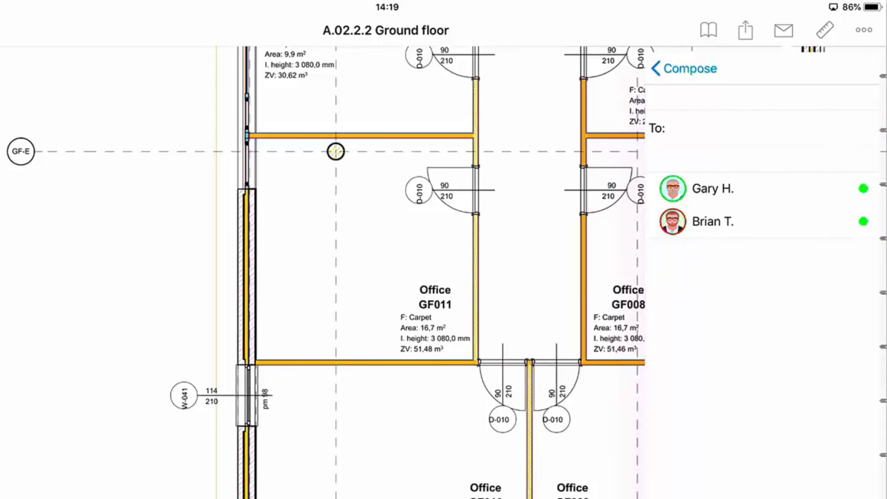
pyautogui.click(713, 188)
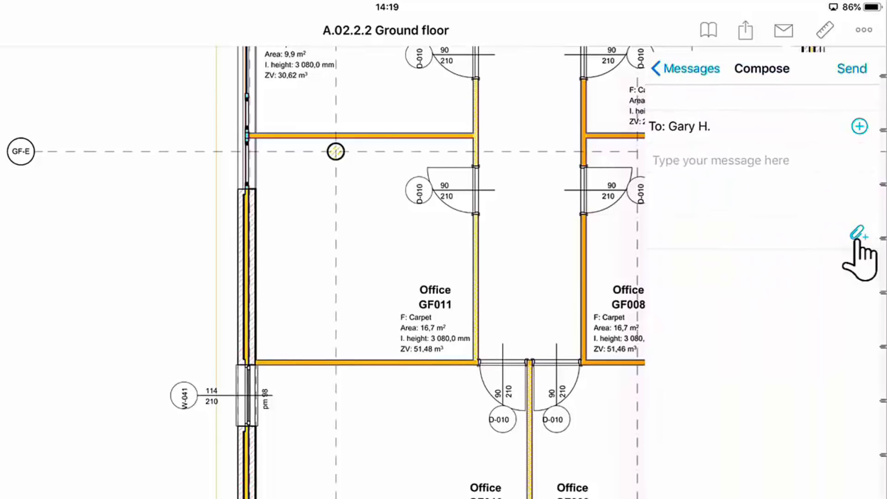
pyautogui.click(858, 232)
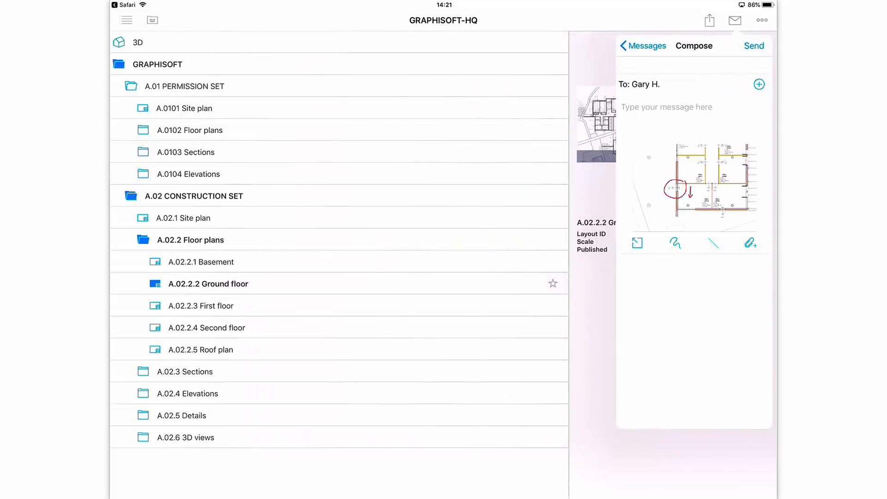
# Type the message 'Please move this window by 10 cm!'.
pyautogui.write('Please')
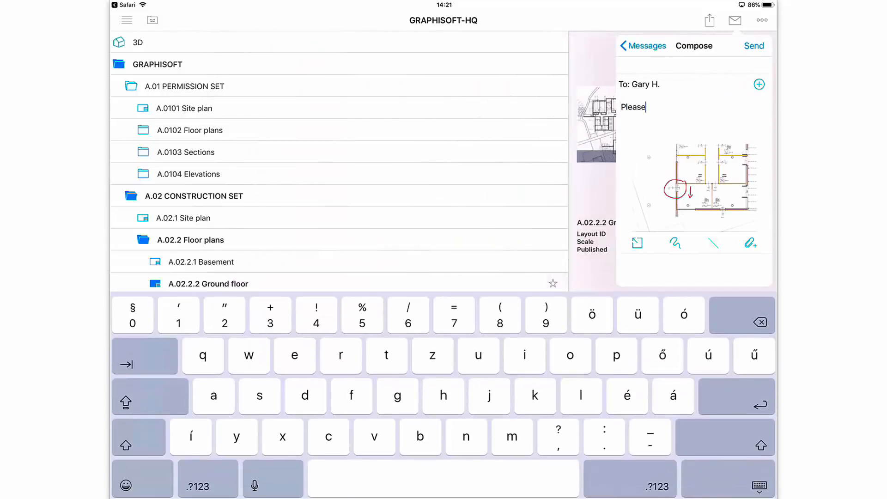
pyautogui.write('move this window by 10 cm!')
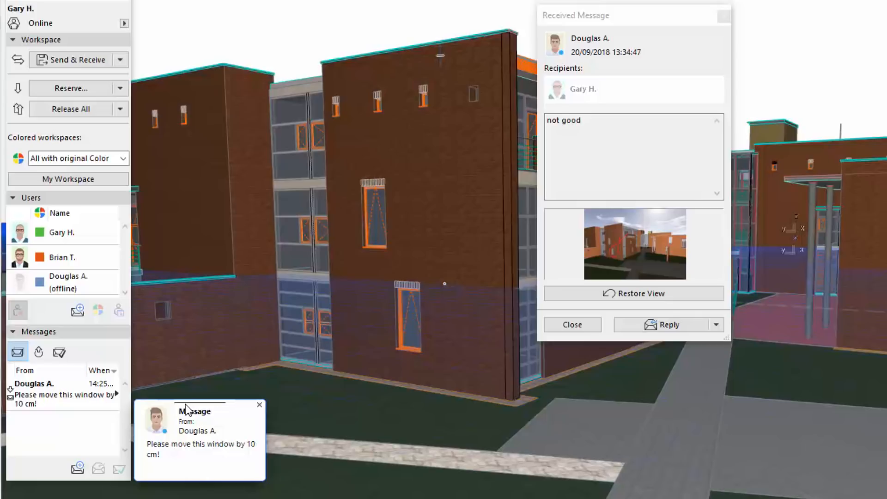
pyautogui.moveTo(197, 437)
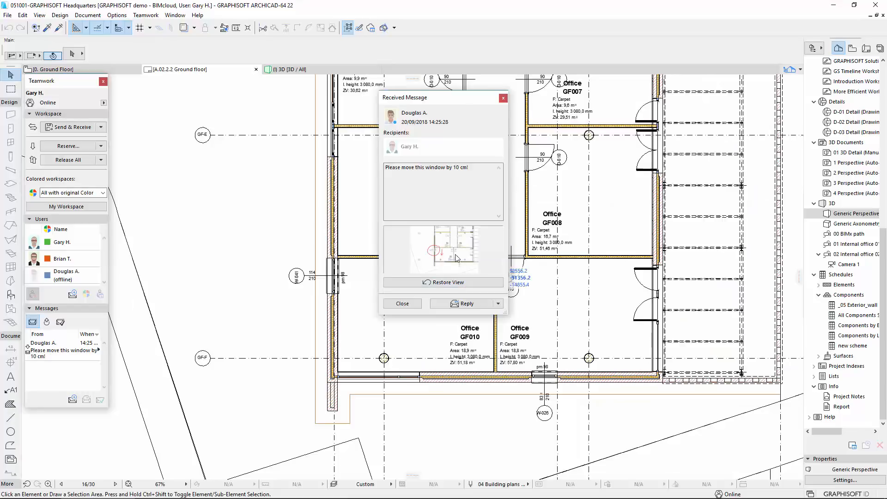
# Restore the Ground floor layout view attached to the move-window-by-10-cm request.
pyautogui.click(443, 282)
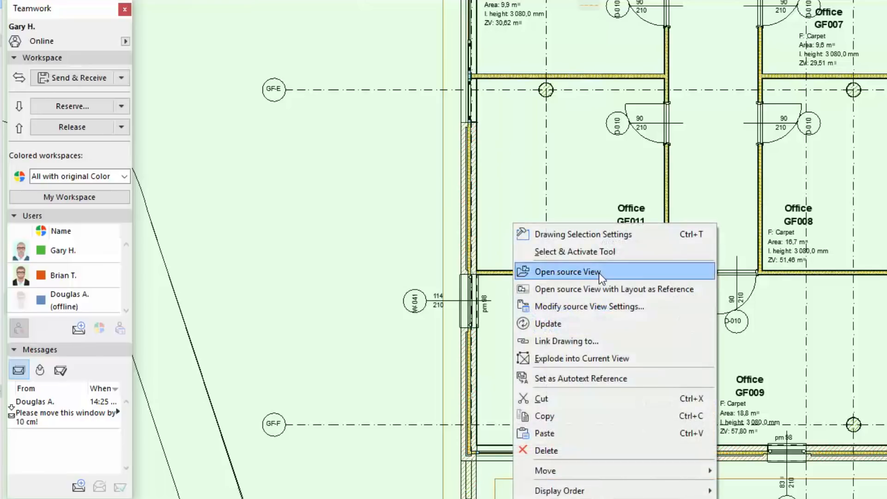
# Open the Ground Floor source view, send and release window W-041, and update all drawings.
pyautogui.click(568, 272)
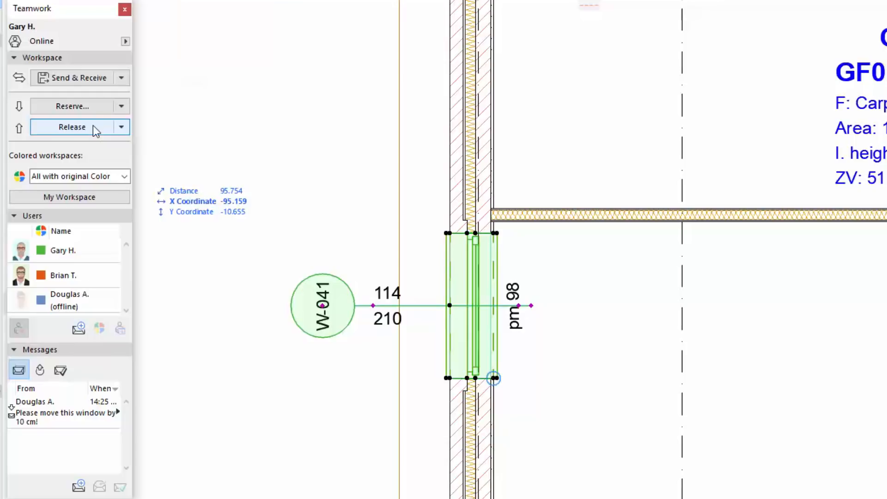
pyautogui.click(72, 126)
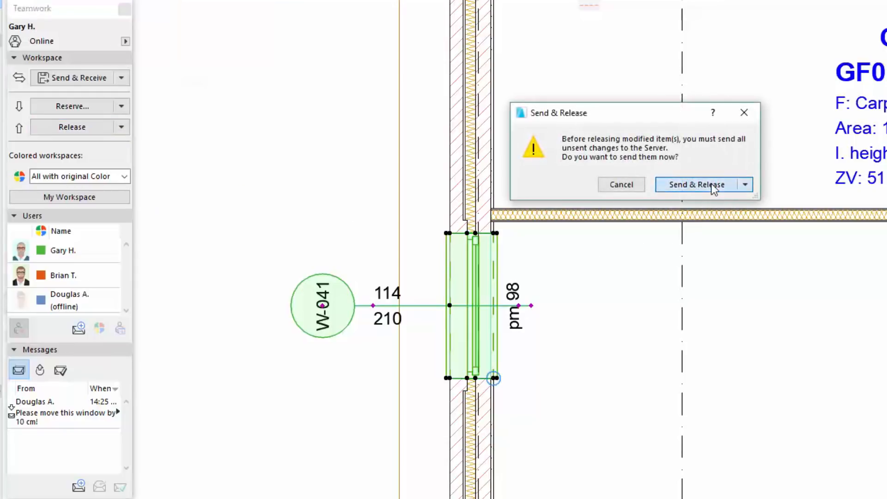
pyautogui.click(696, 184)
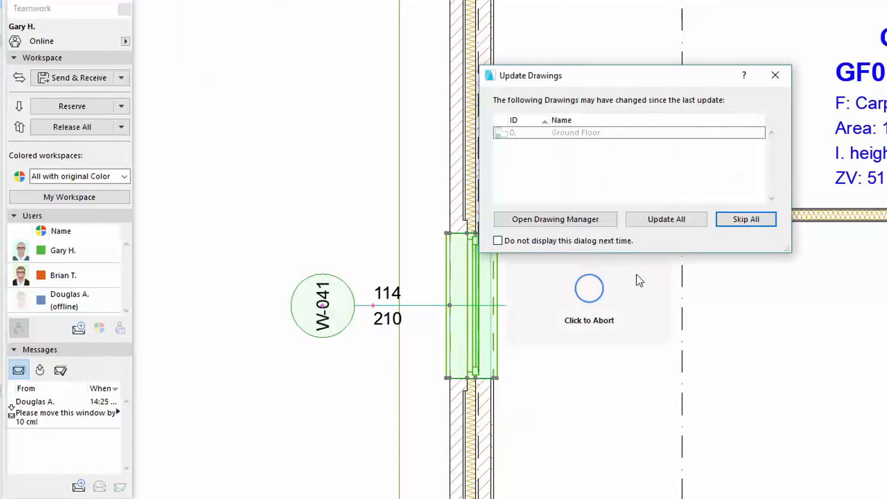
pyautogui.click(666, 219)
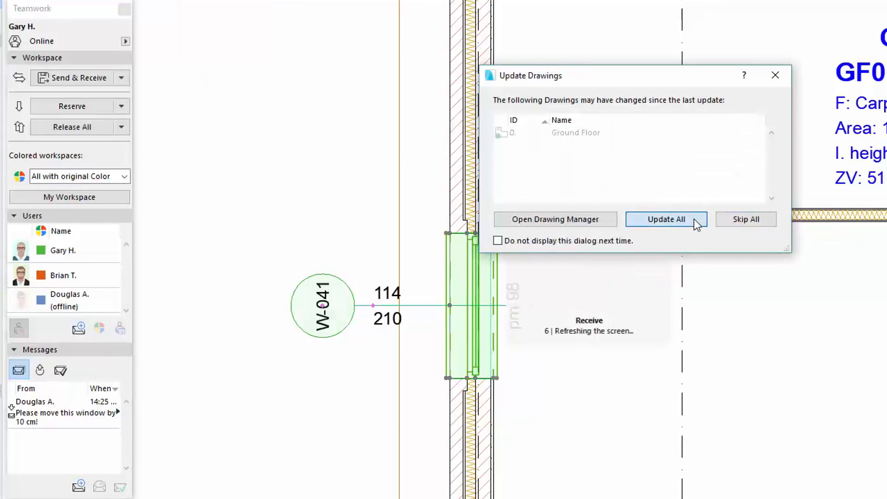
pyautogui.click(666, 220)
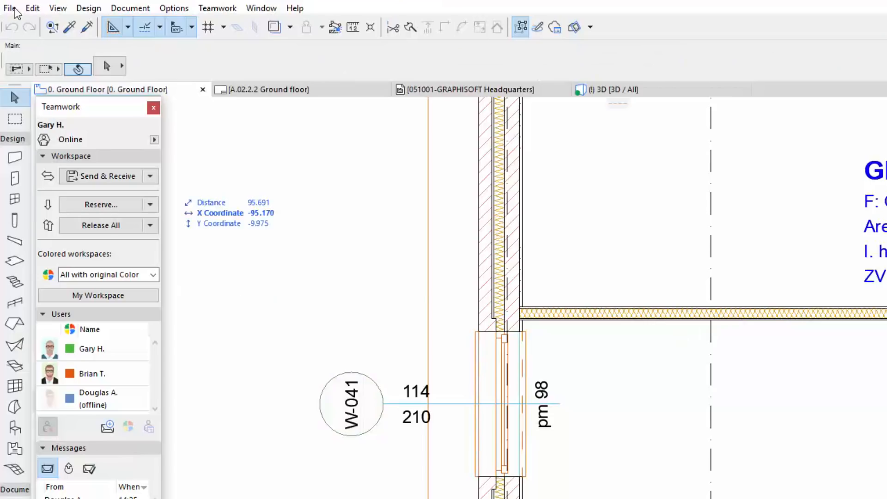
# Publish the existing GRAPHISOFT-HQ publisher set as a BIMx Hyper-model and close the 33/33 report.
pyautogui.click(10, 8)
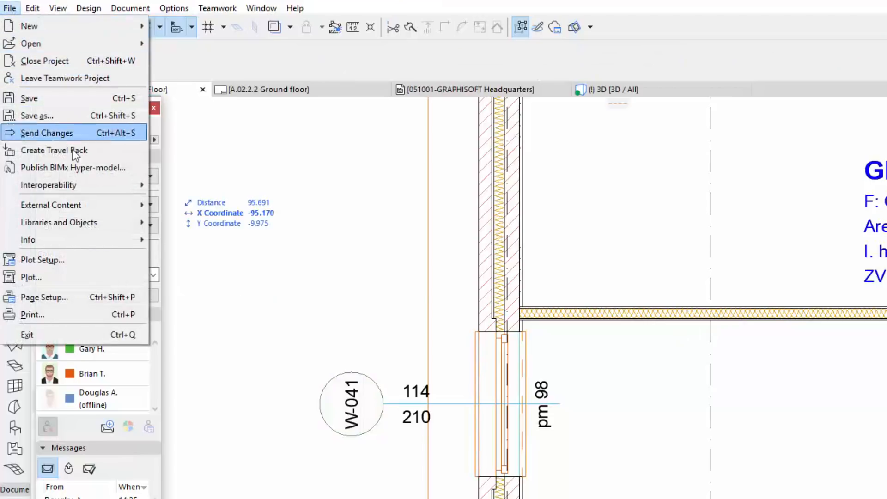
pyautogui.moveTo(73, 167)
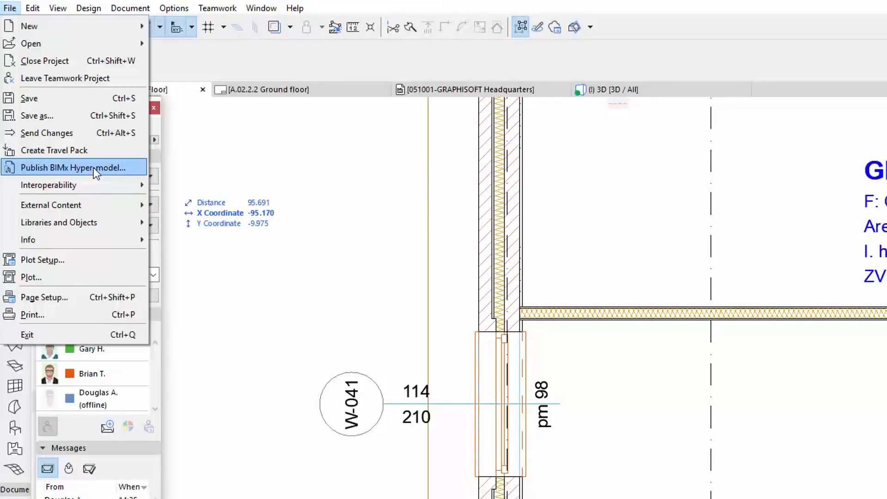
pyautogui.click(73, 167)
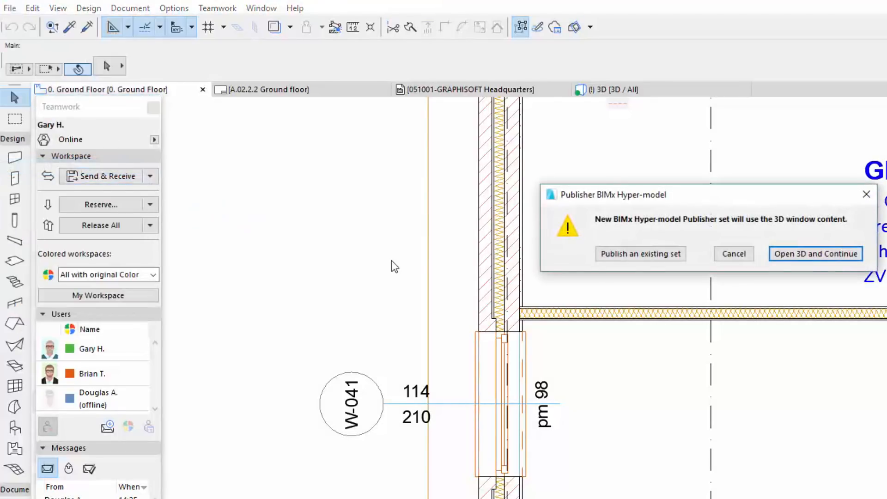
pyautogui.moveTo(640, 254)
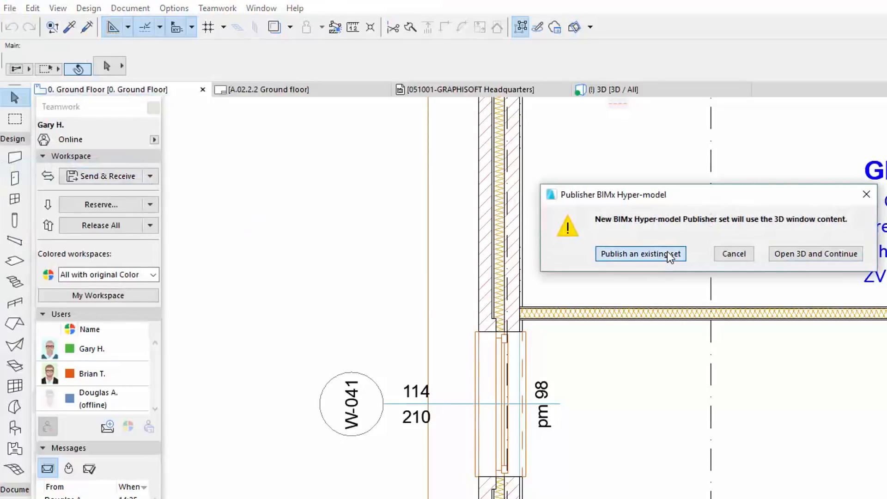
pyautogui.click(639, 253)
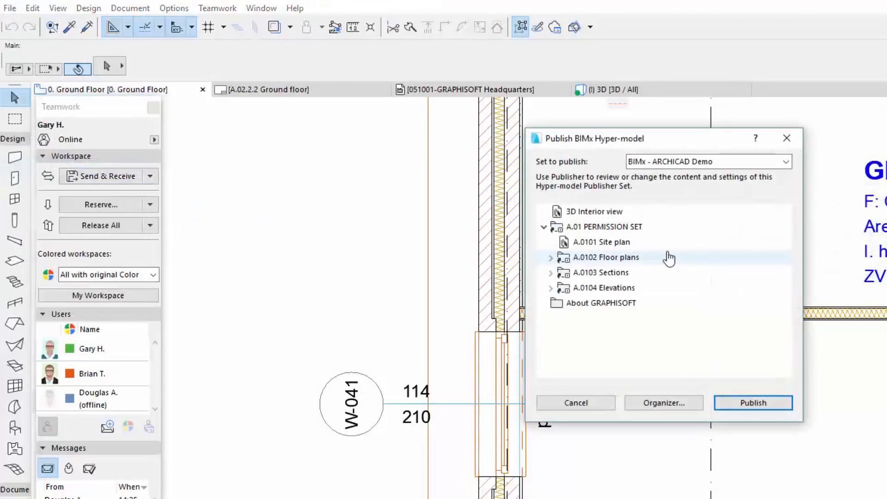
pyautogui.click(784, 162)
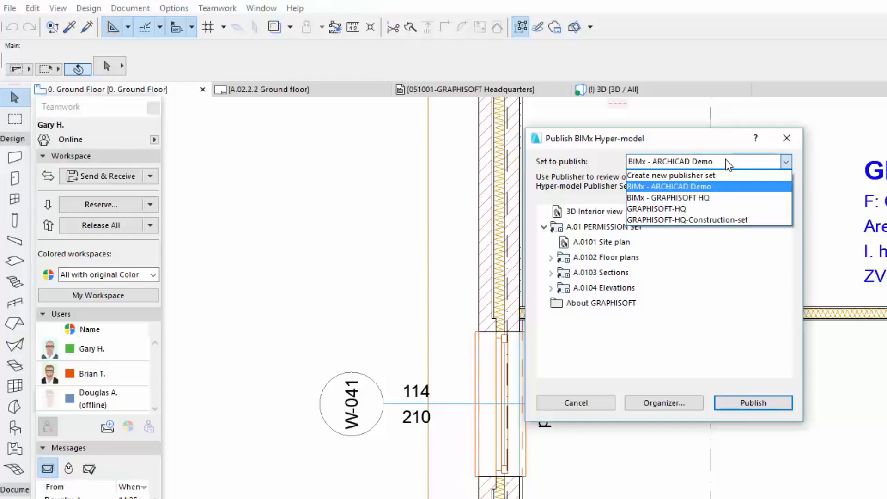
pyautogui.click(656, 209)
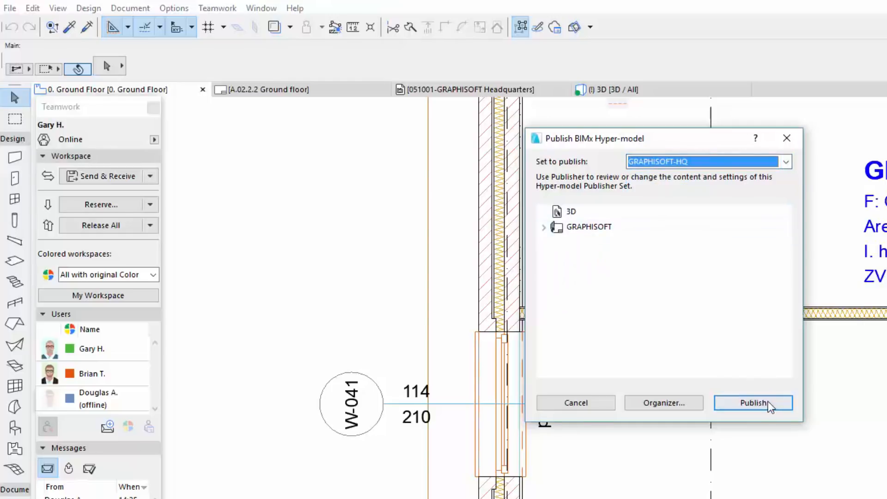
pyautogui.click(753, 403)
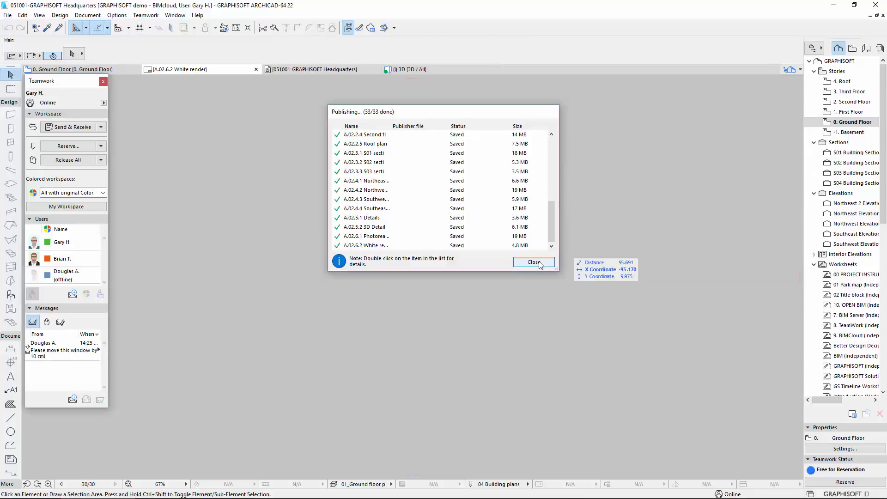
pyautogui.click(533, 262)
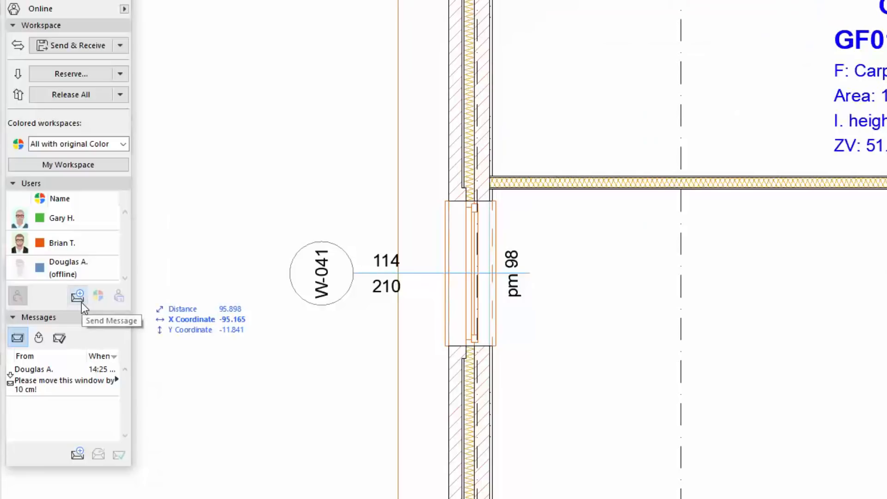
pyautogui.click(77, 296)
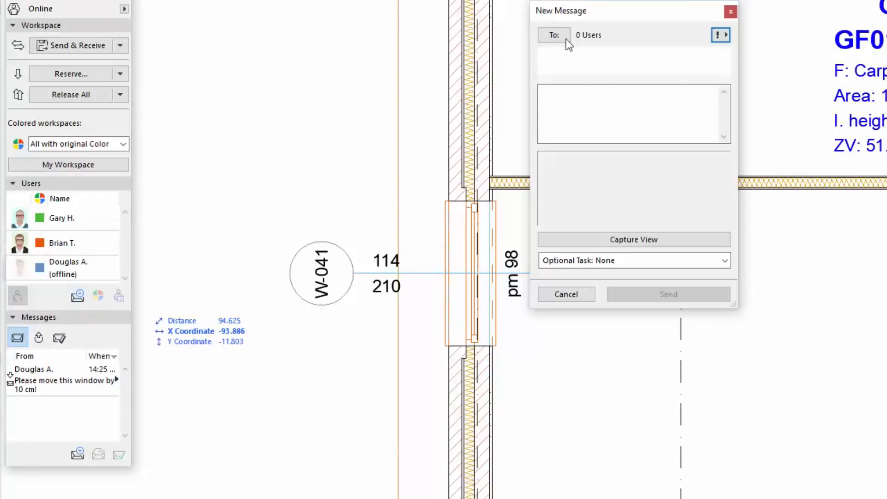
pyautogui.click(553, 35)
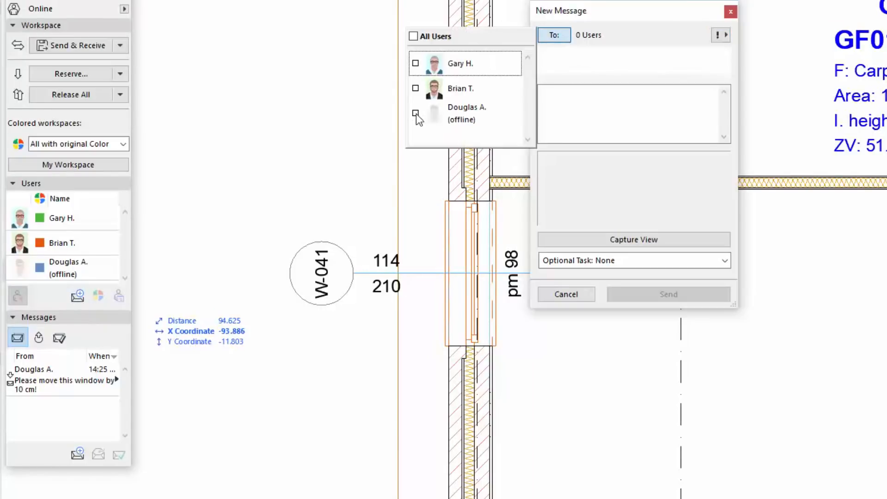
pyautogui.click(415, 113)
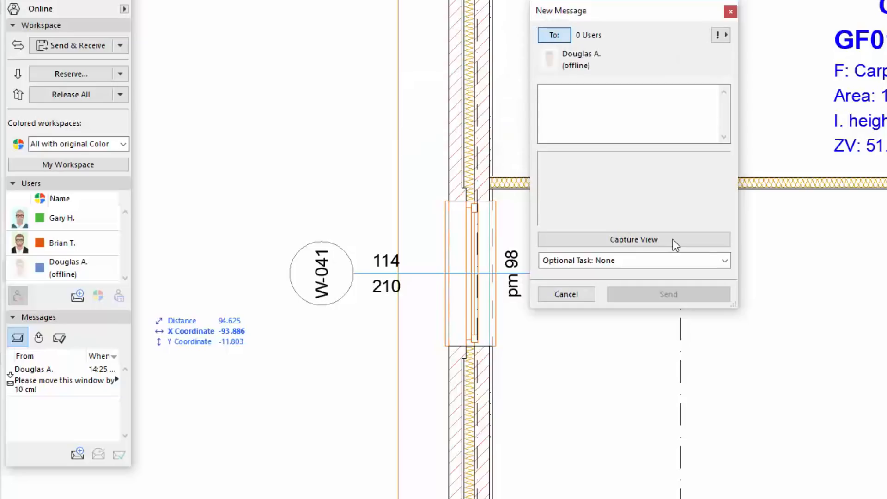
pyautogui.click(632, 240)
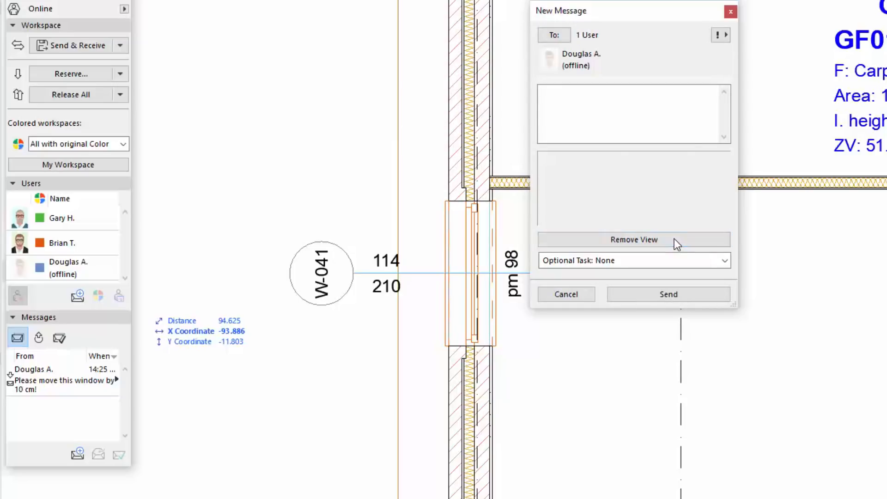
pyautogui.click(633, 239)
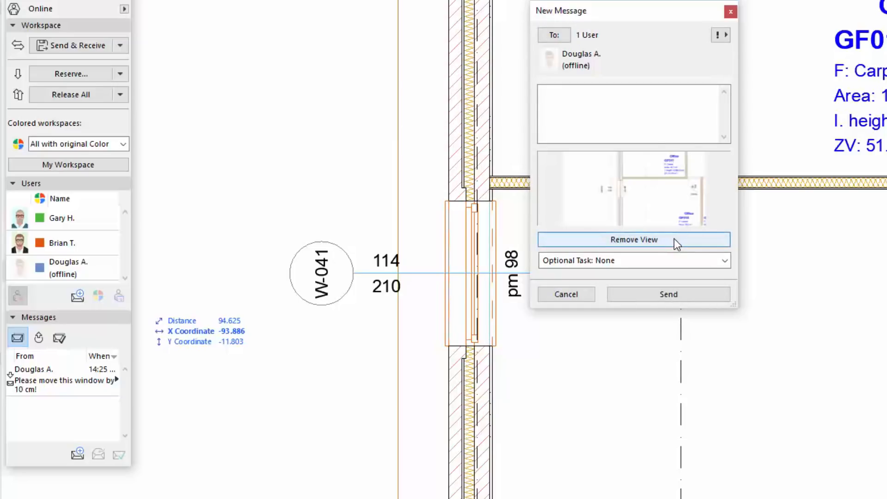
pyautogui.write("I've corrected. Please download the updated Hyper model.")
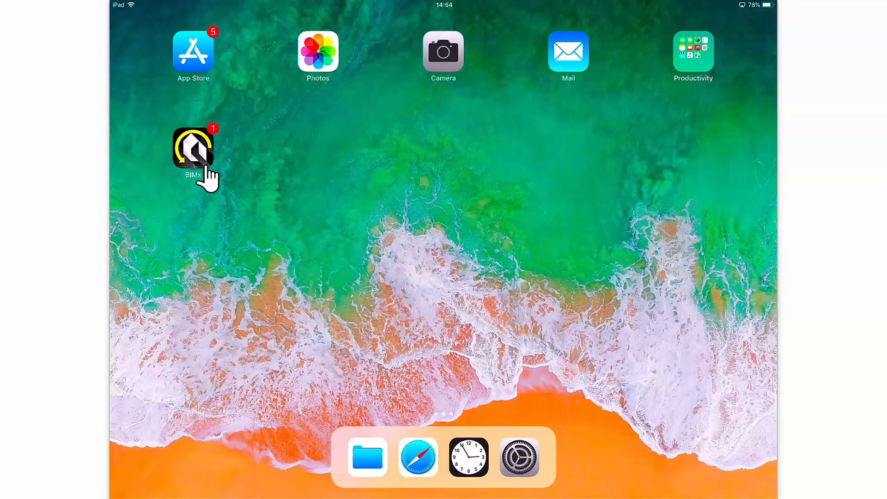
# Launch BIMx, open GRAPHISOFT-HQ and read the newest message about the window correction.
pyautogui.click(193, 149)
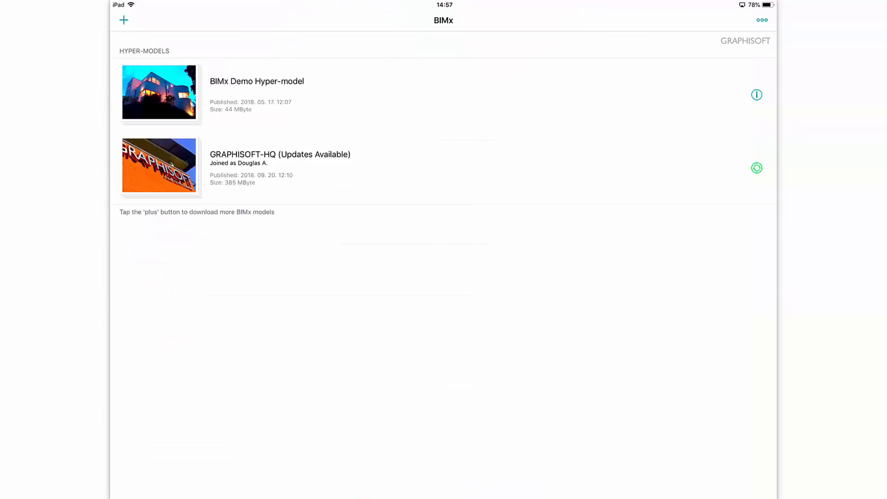
pyautogui.moveTo(311, 178)
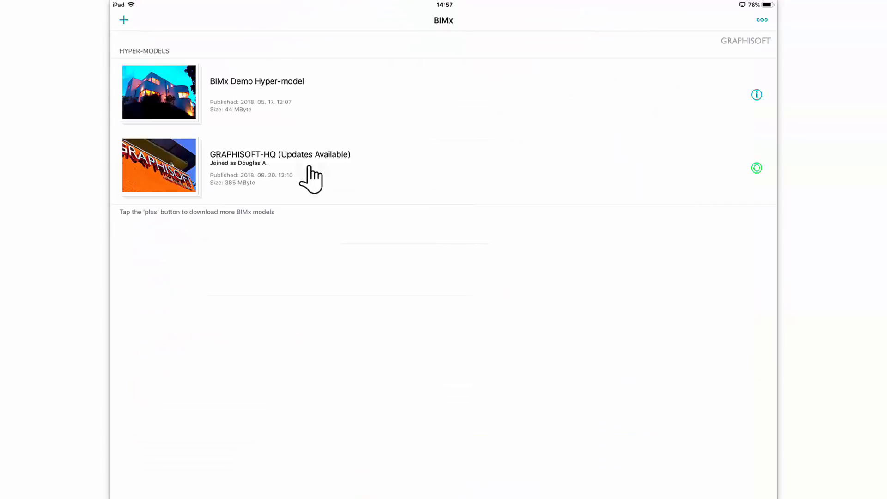
pyautogui.click(280, 164)
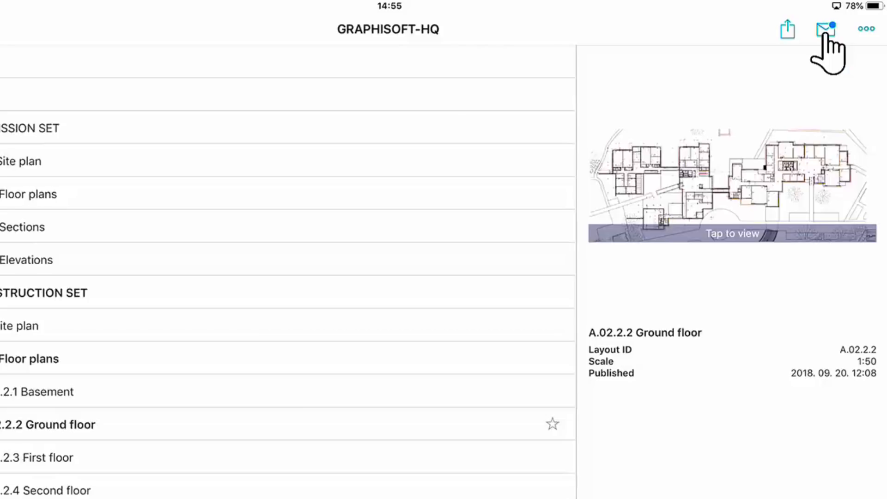
pyautogui.click(824, 29)
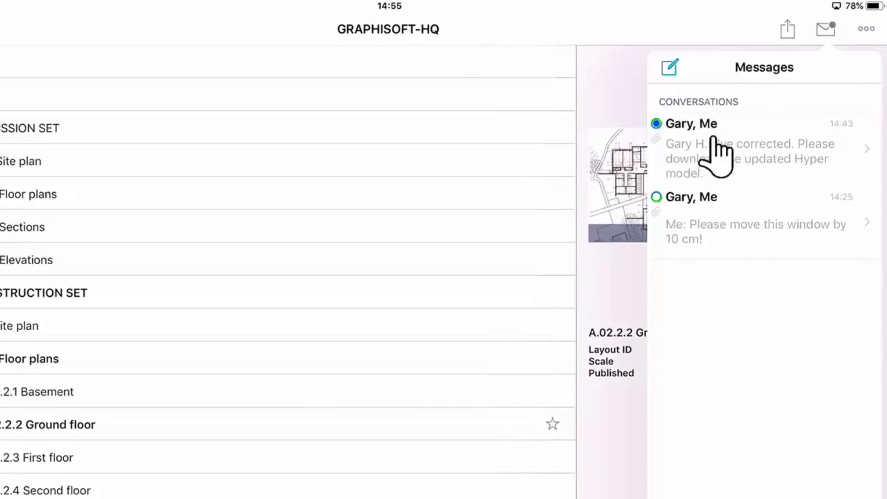
pyautogui.click(735, 151)
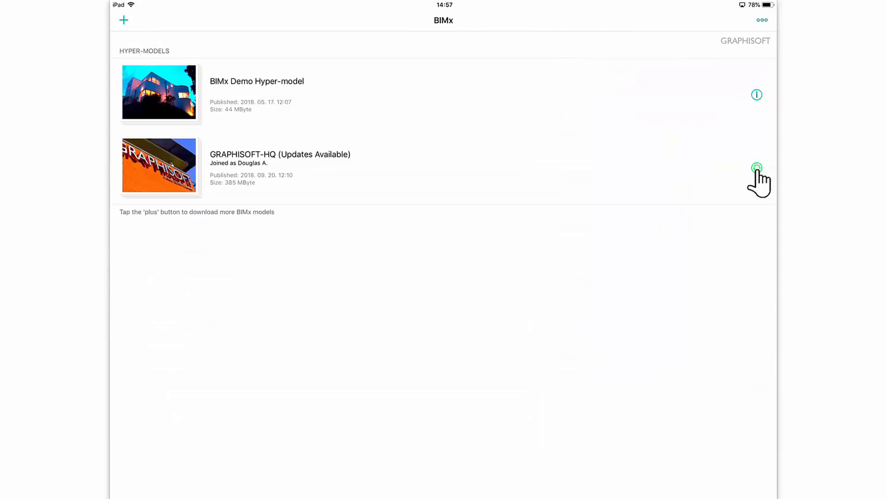
# Update GRAPHISOFT-HQ to the newly published 382 MB version from its Model Info.
pyautogui.click(756, 168)
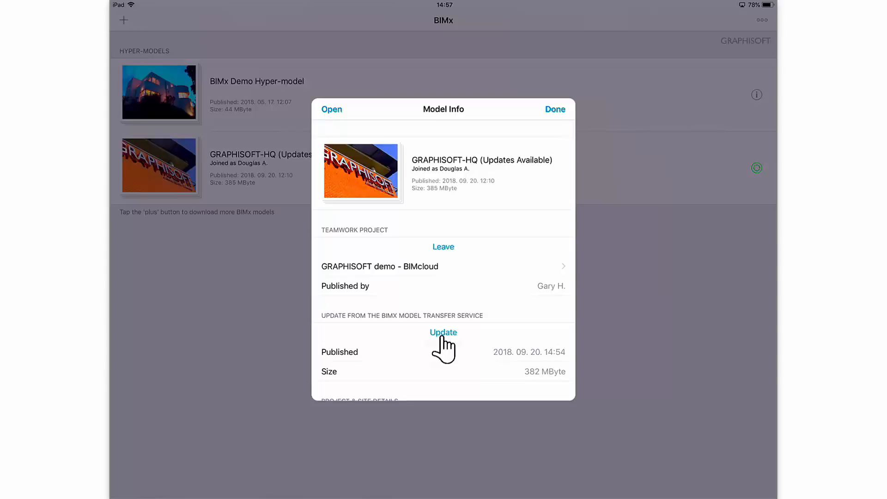
pyautogui.click(443, 332)
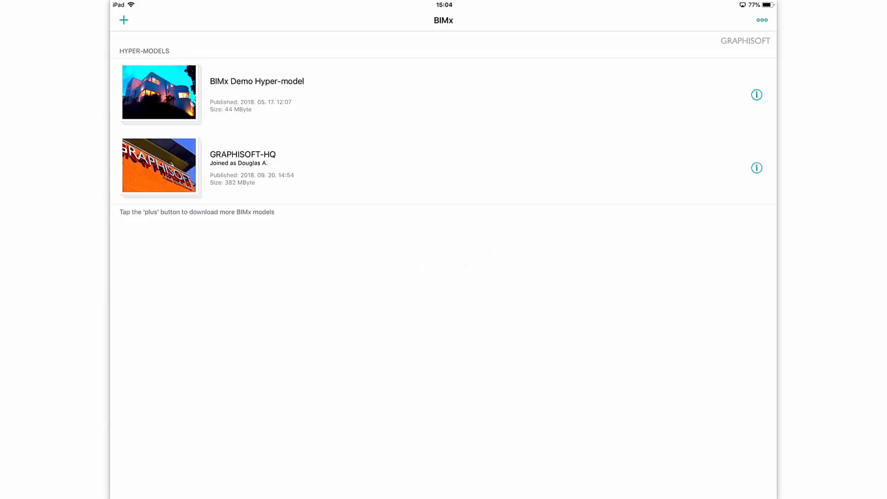
pyautogui.moveTo(304, 187)
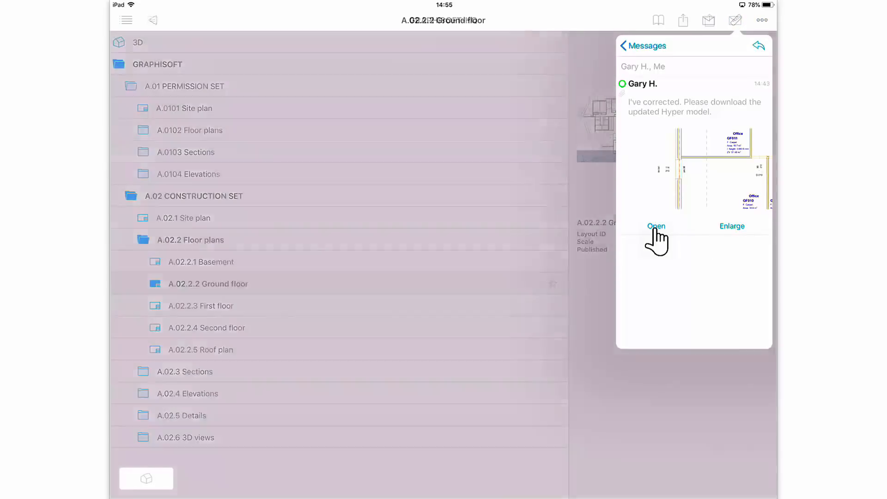
# Open the message's attached Ground floor view, switch to 3D, and bring the message back up.
pyautogui.click(655, 225)
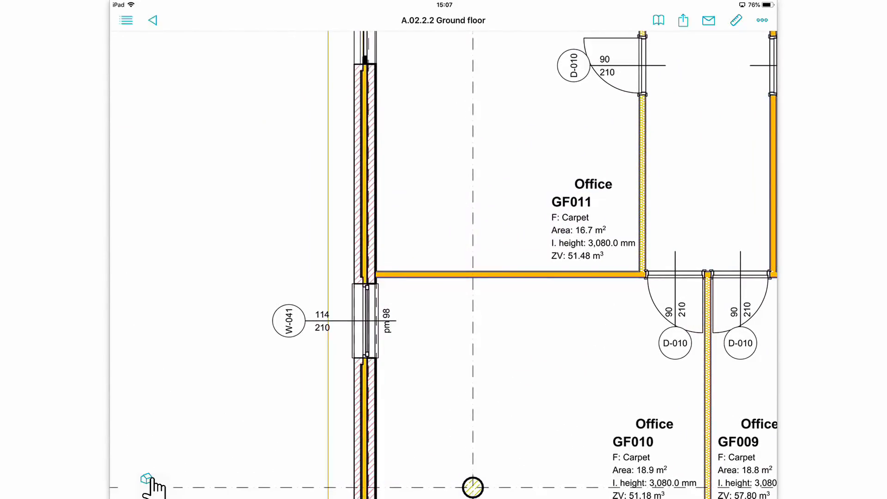
pyautogui.click(150, 479)
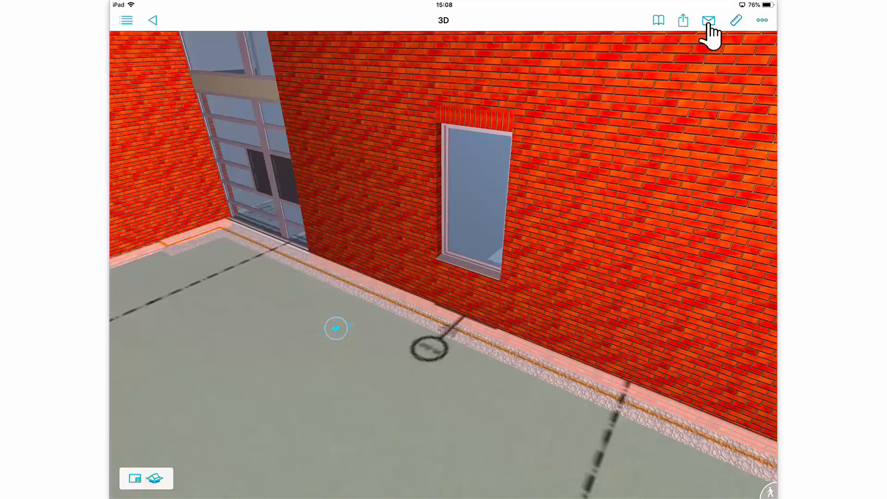
pyautogui.click(709, 20)
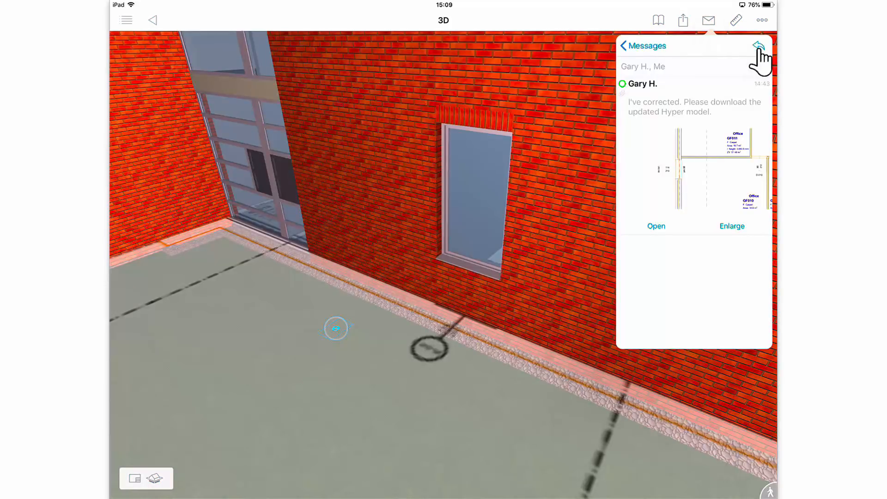
# Reply 'Looks OK Thanks!' with the current 3D view attached and a green check mark drawn.
pyautogui.click(760, 45)
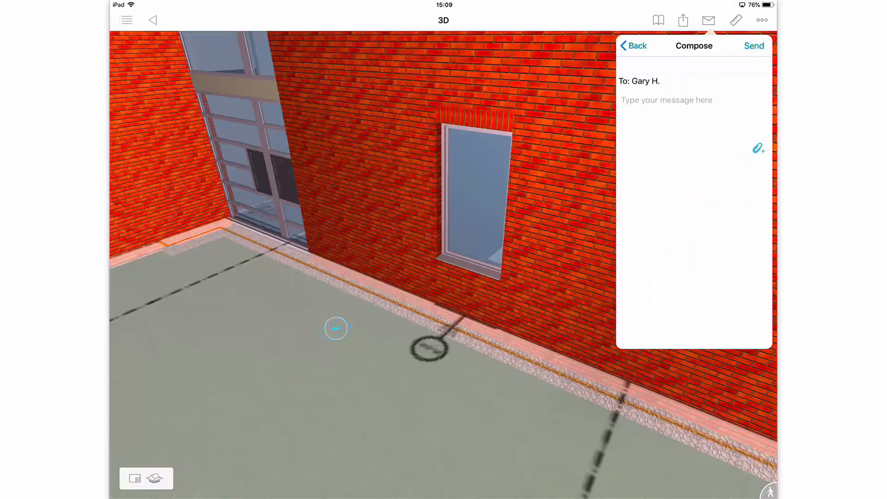
pyautogui.click(759, 149)
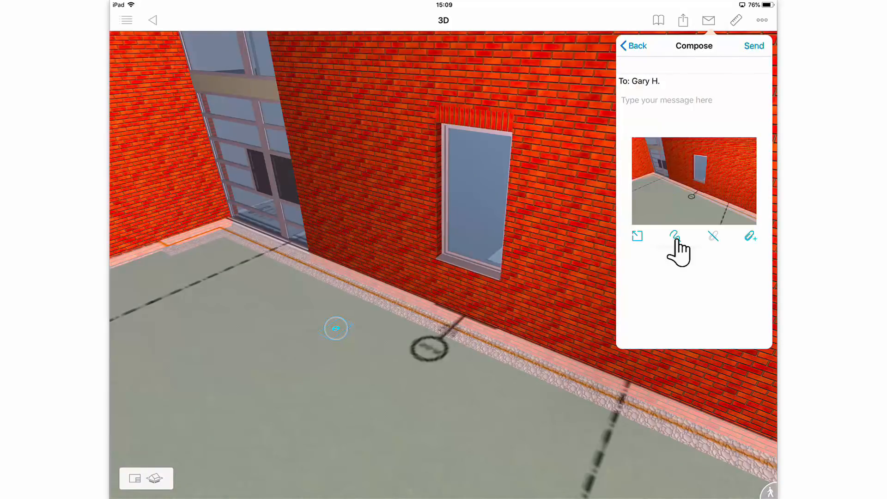
pyautogui.click(674, 236)
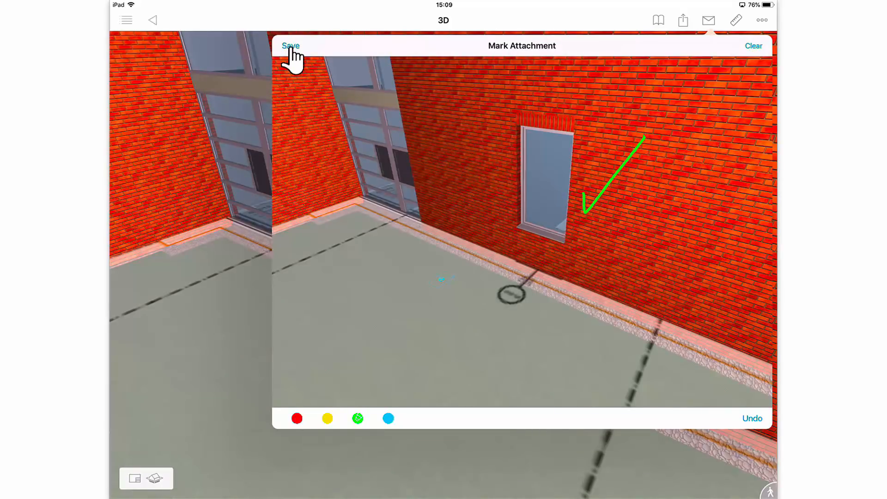
pyautogui.click(290, 46)
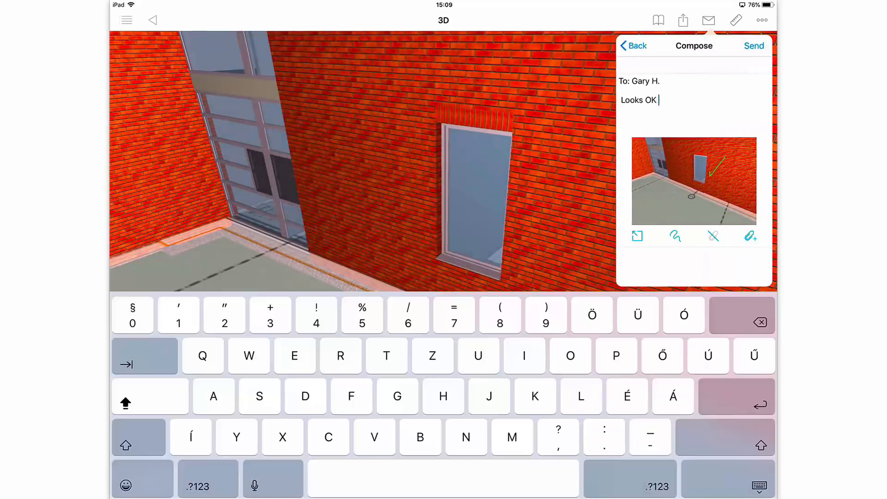
pyautogui.write('Thanks!')
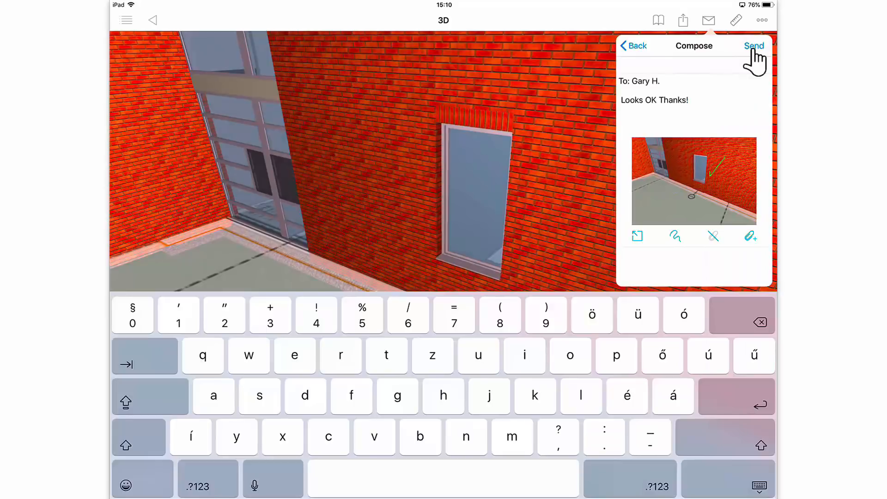
pyautogui.click(754, 45)
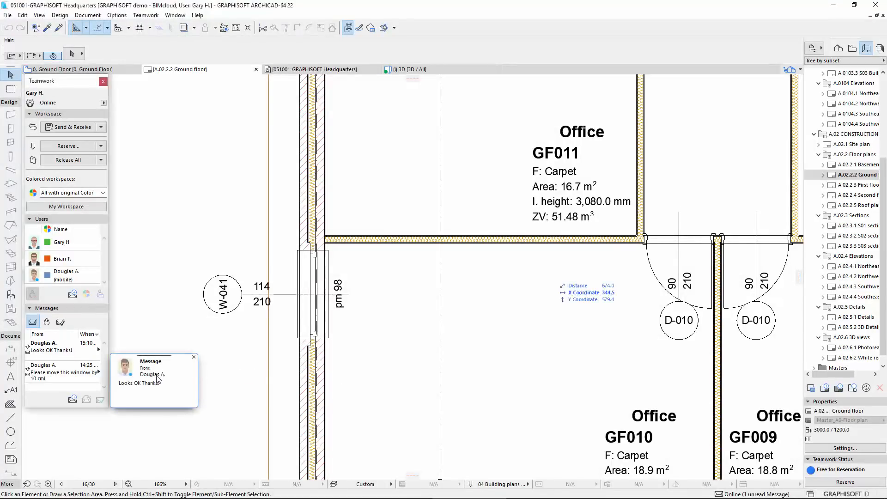
pyautogui.click(153, 376)
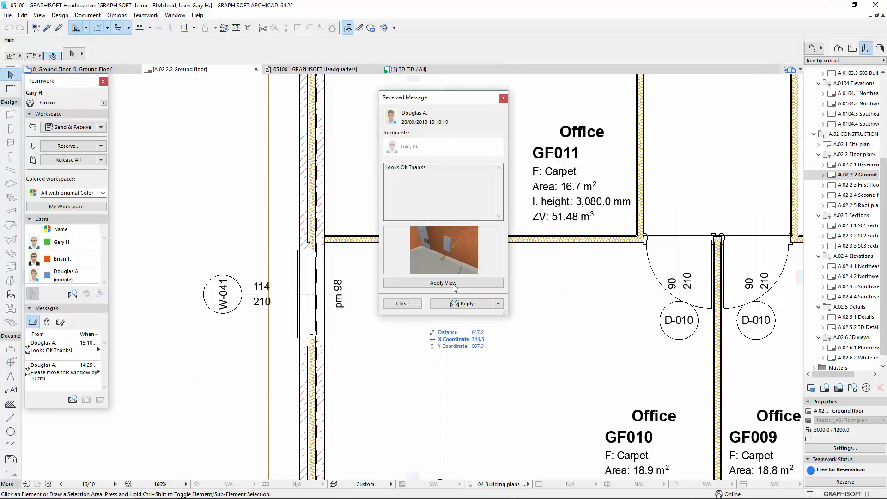
pyautogui.click(443, 283)
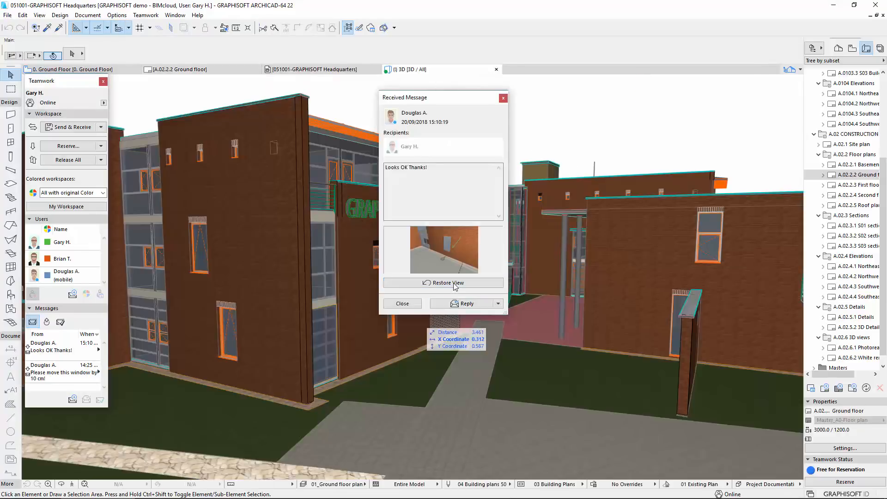